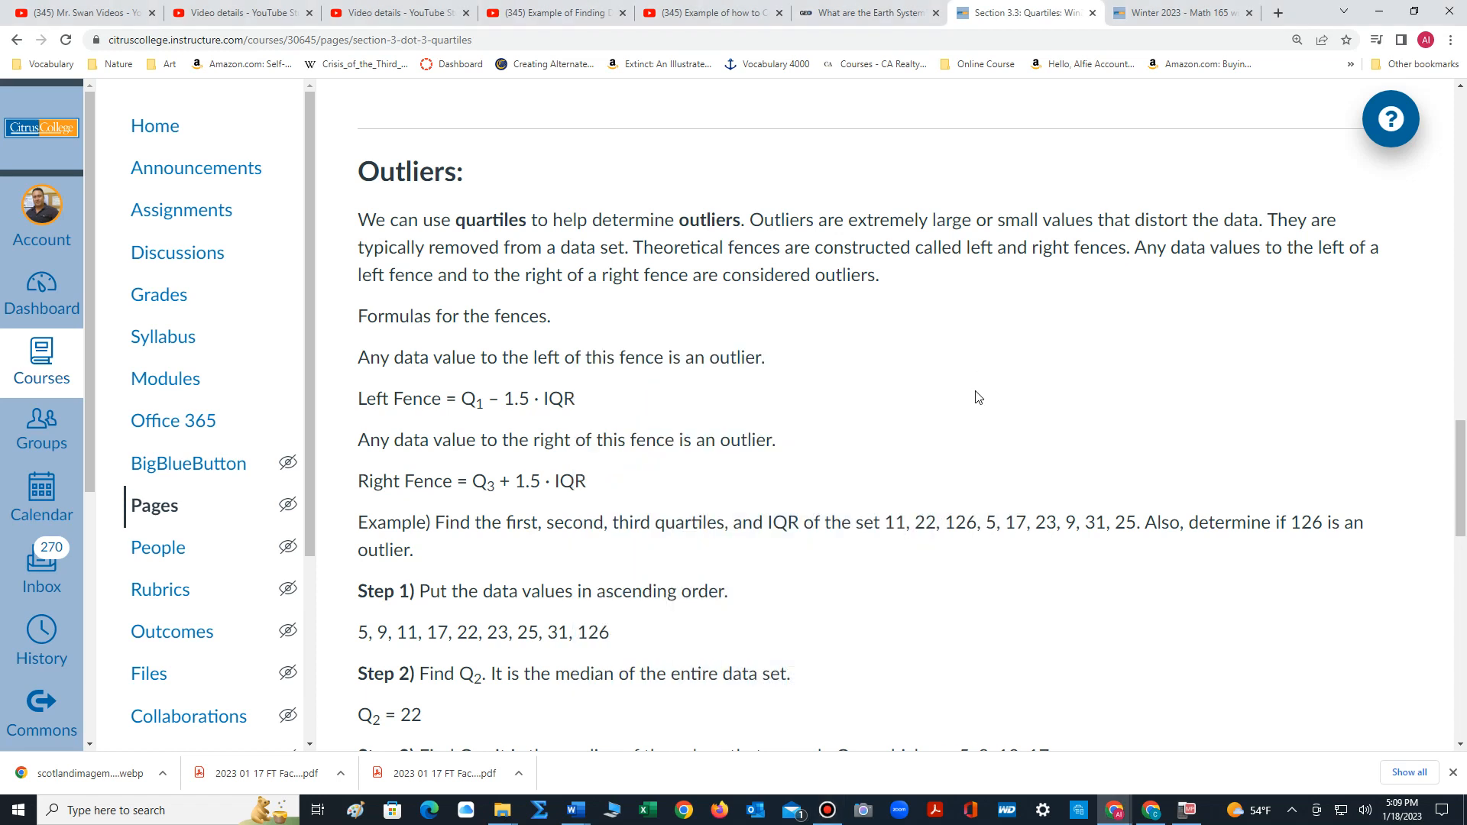
Scroll the quartiles page to the worked example's Steps 3 and 4, showing Q1 = 10 and Q3 = 28.
scroll("up", 3)
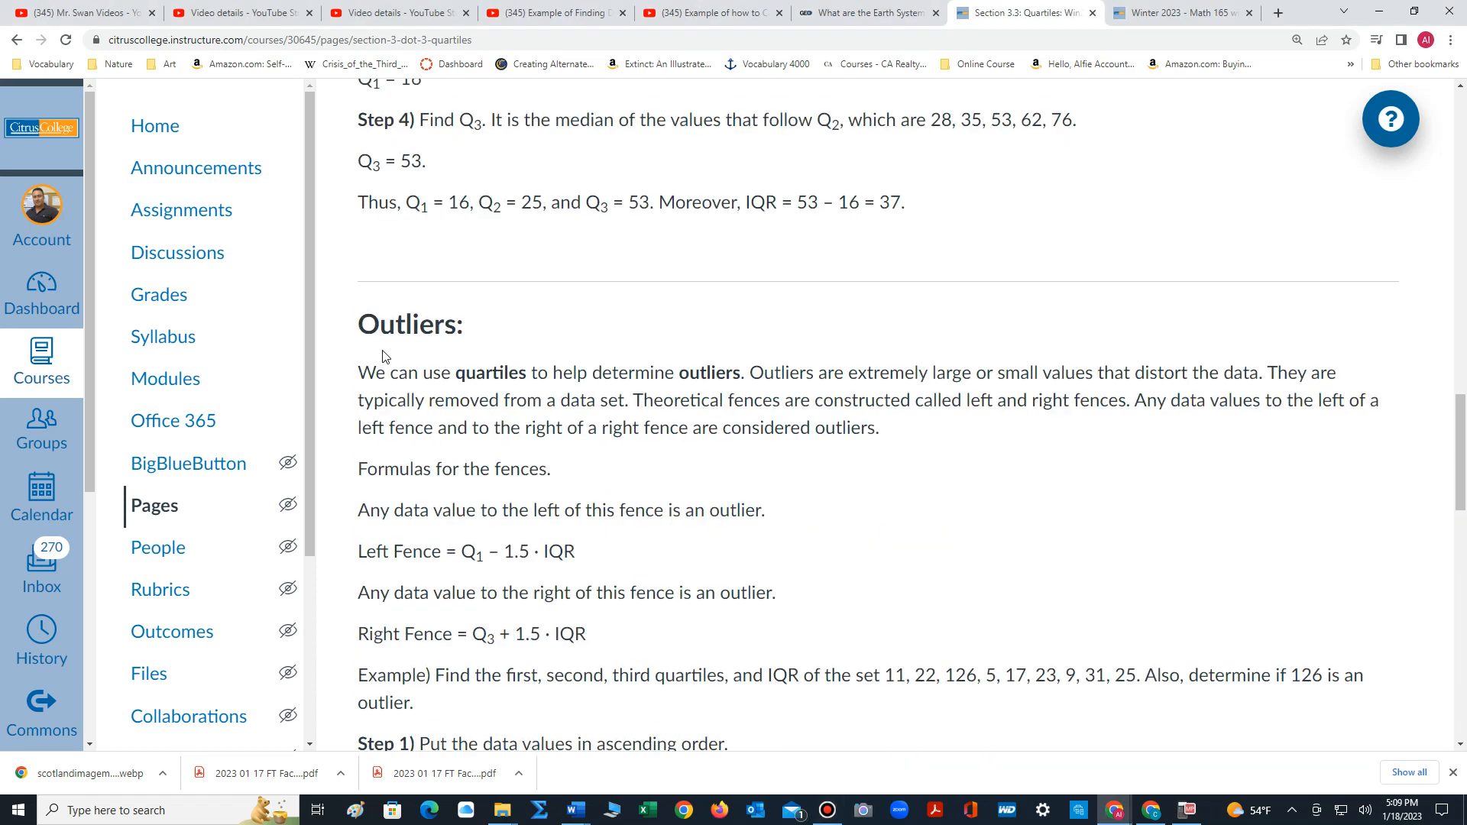
mouse_move(479, 373)
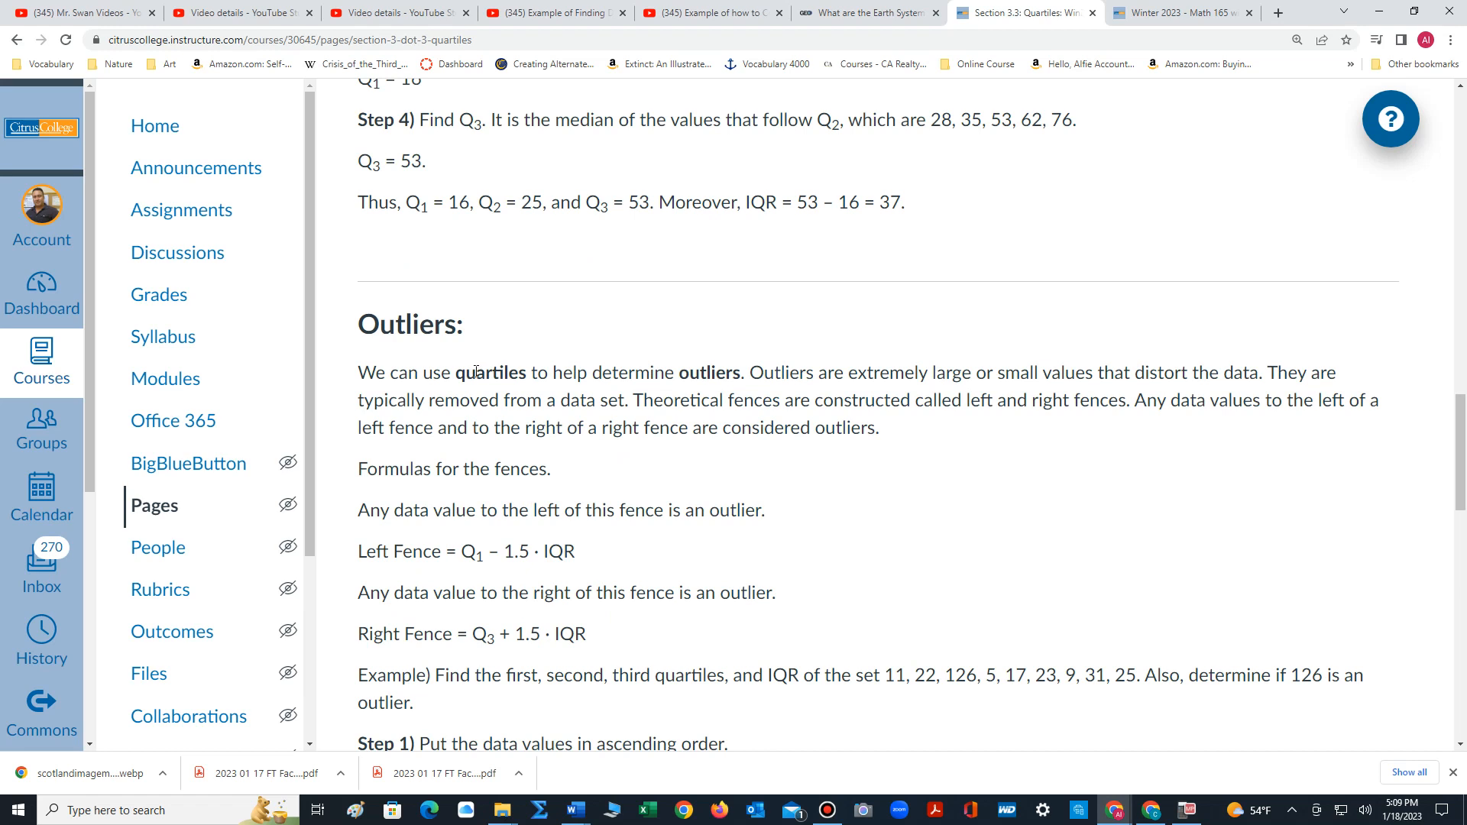
mouse_move(929, 572)
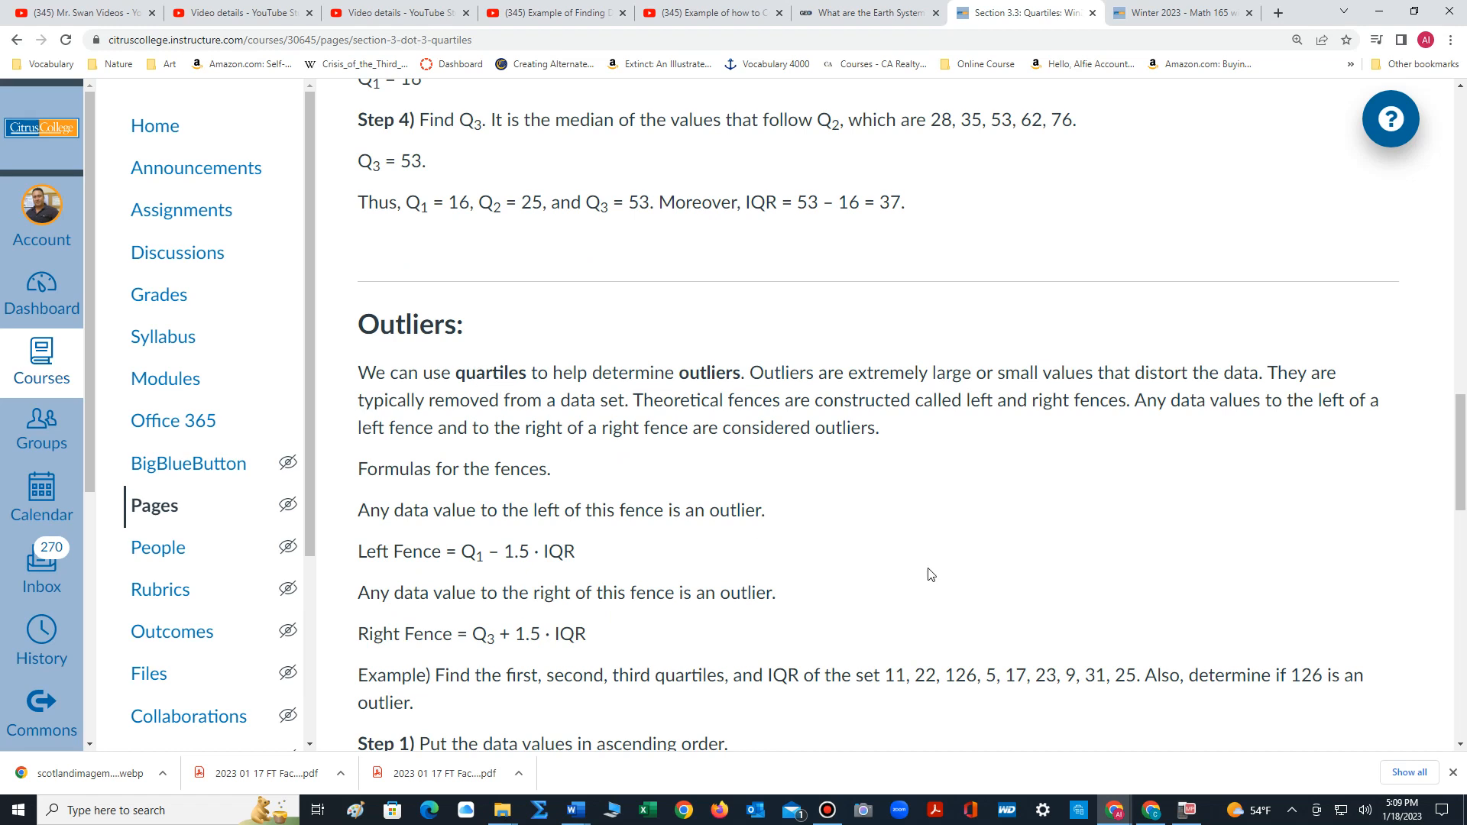
scroll("down", 3)
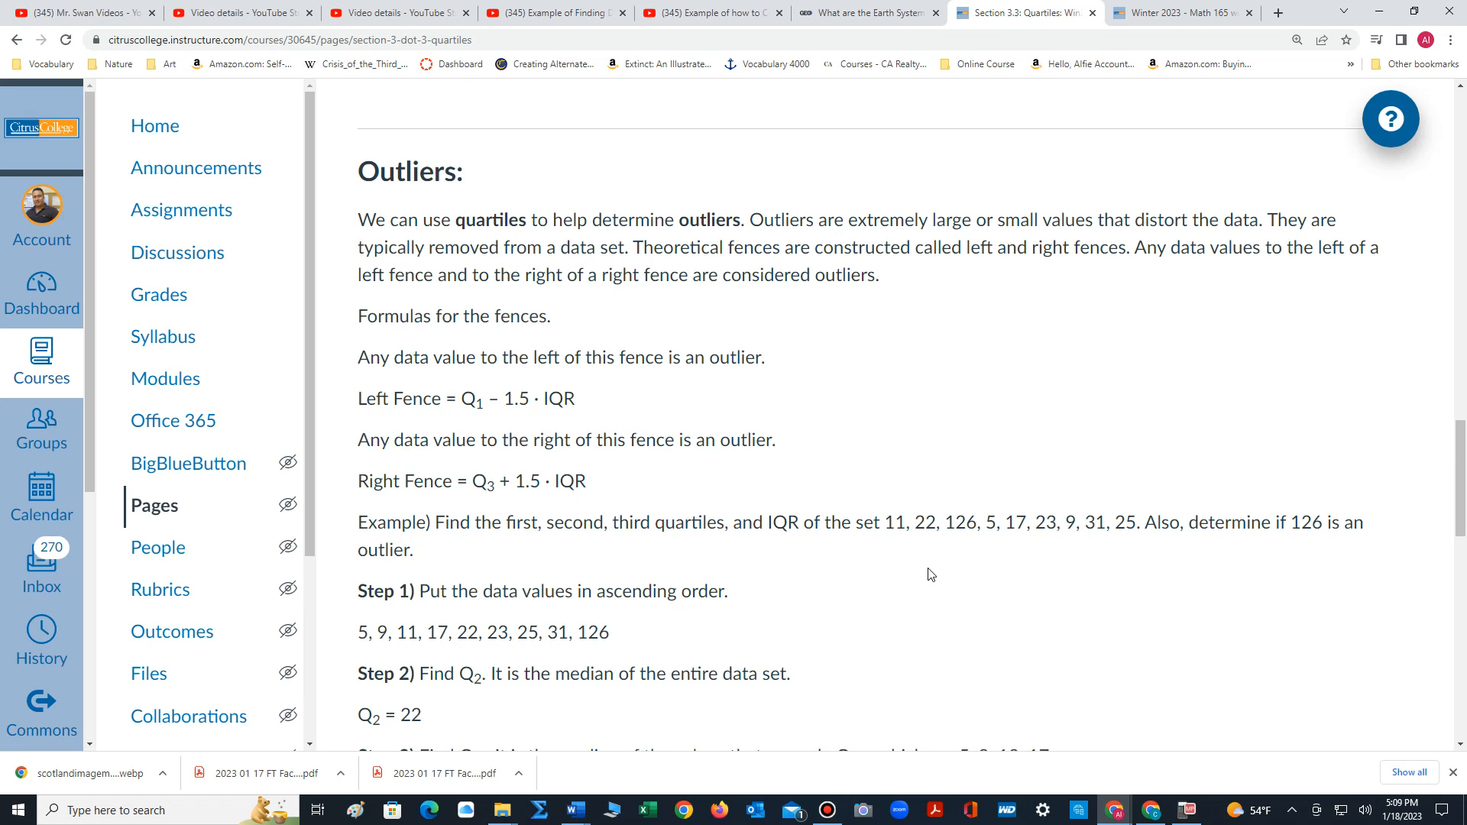
mouse_move(712, 474)
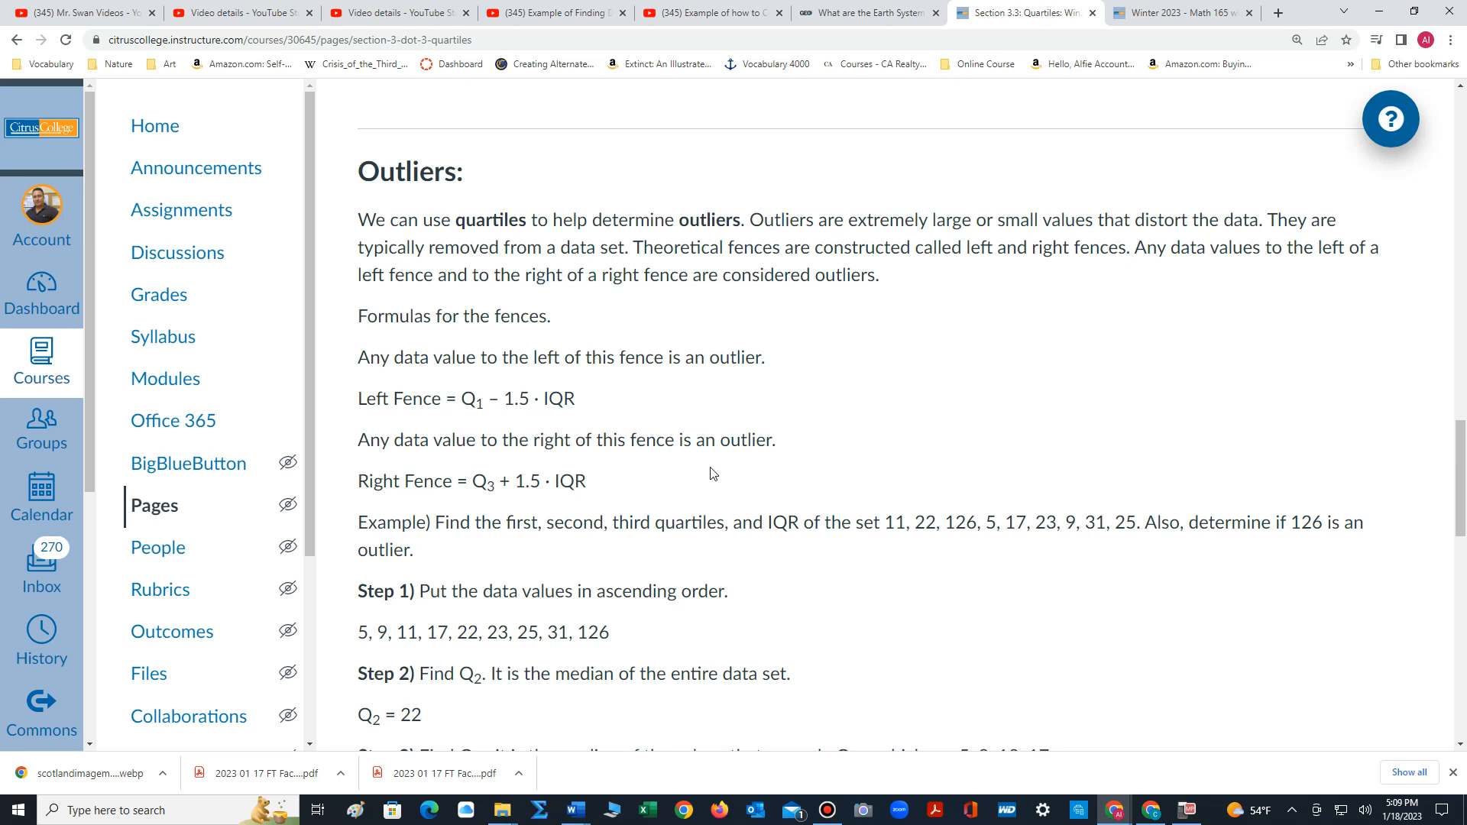
mouse_move(476, 508)
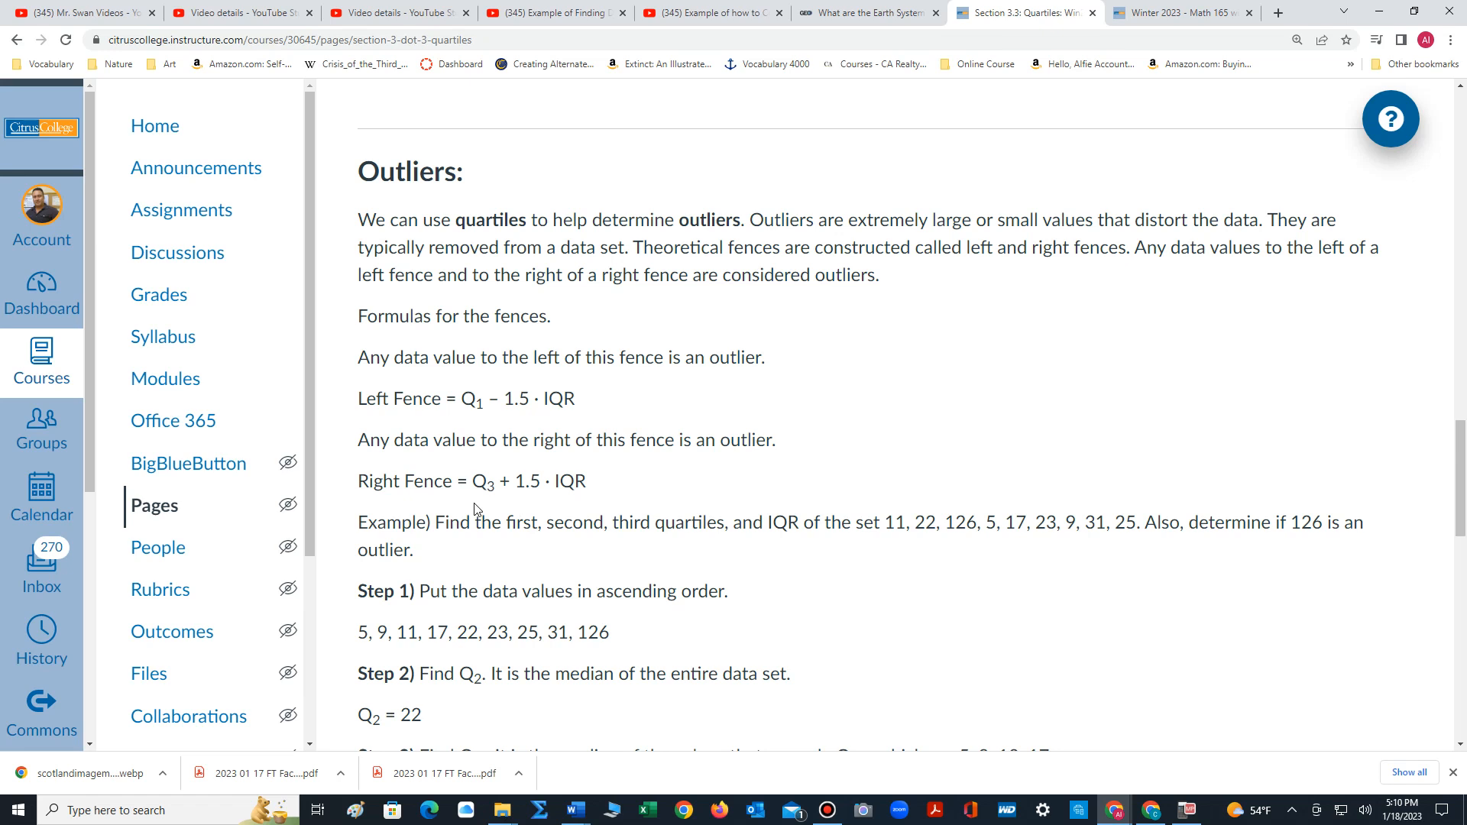
mouse_move(374, 433)
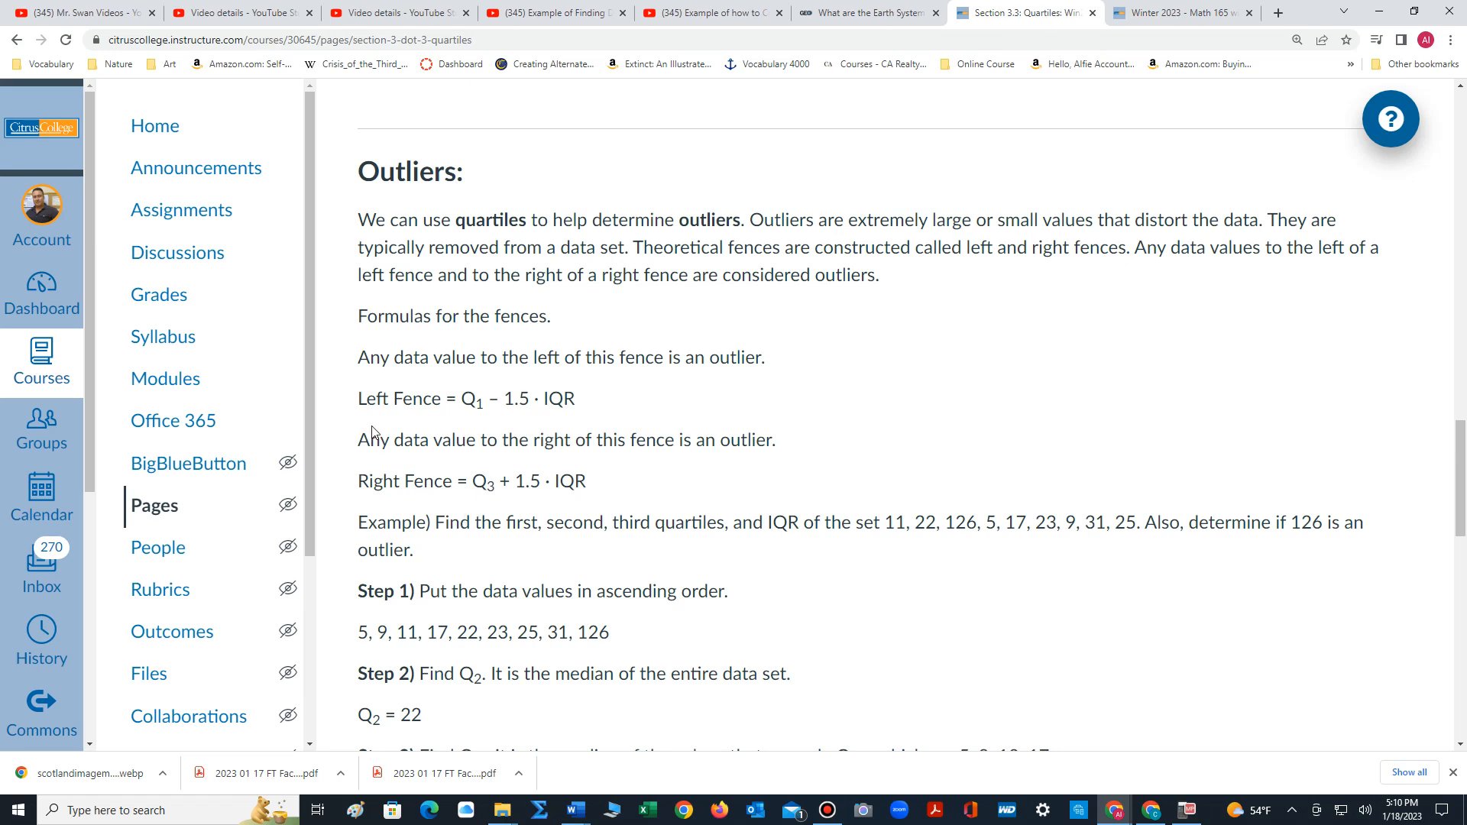
mouse_move(477, 415)
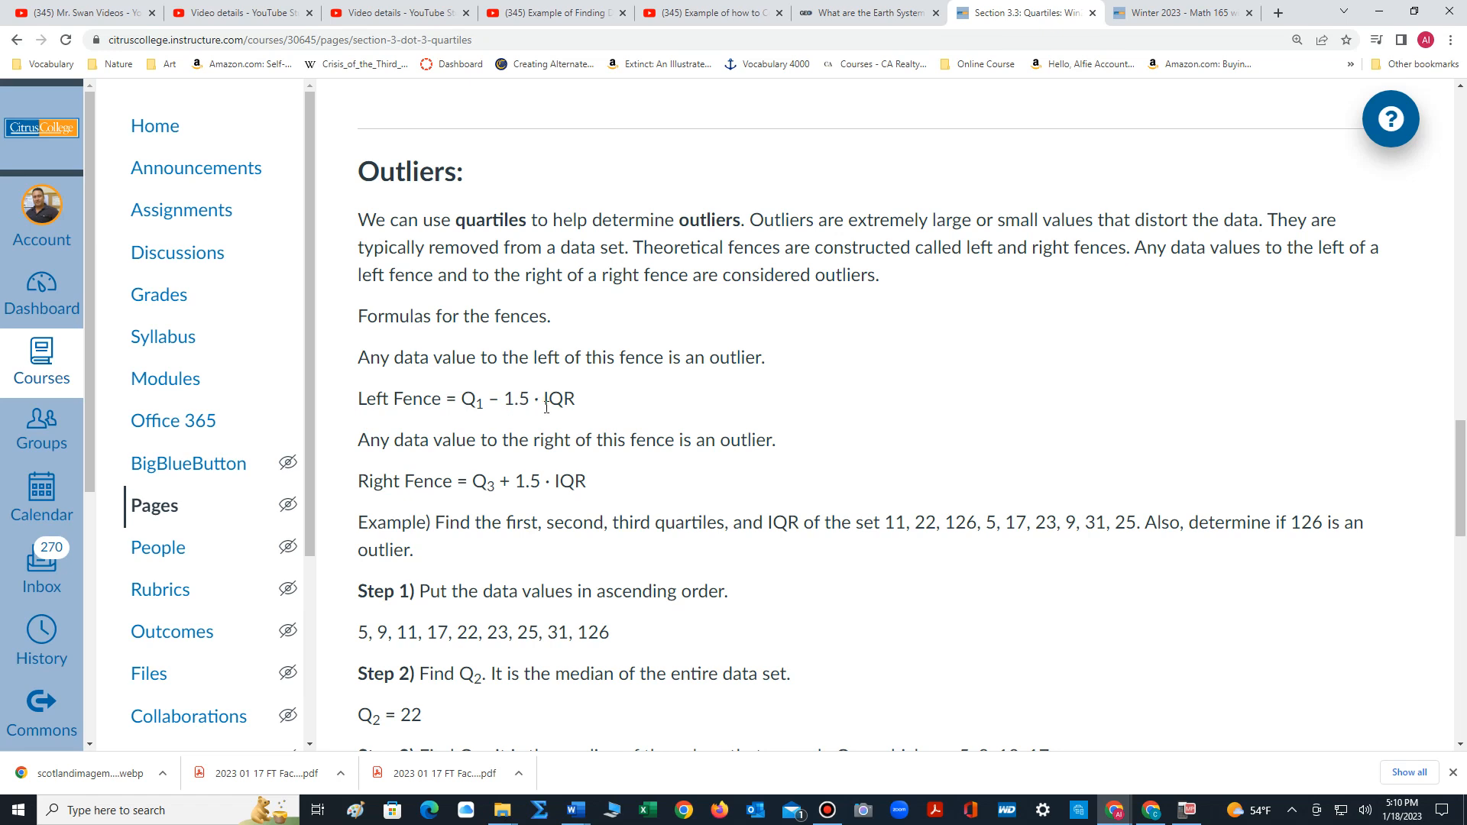
mouse_move(568, 416)
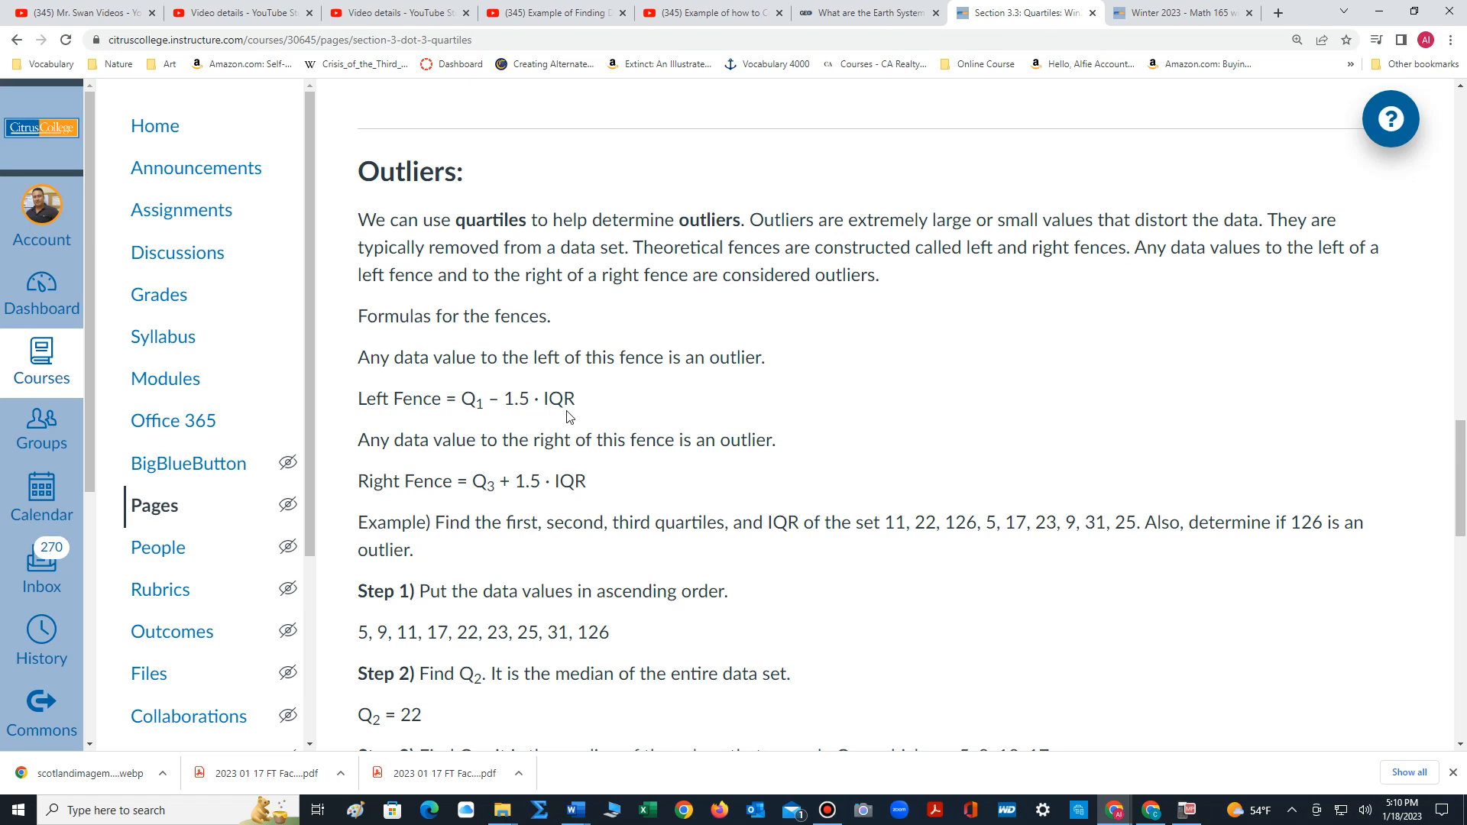
mouse_move(456, 531)
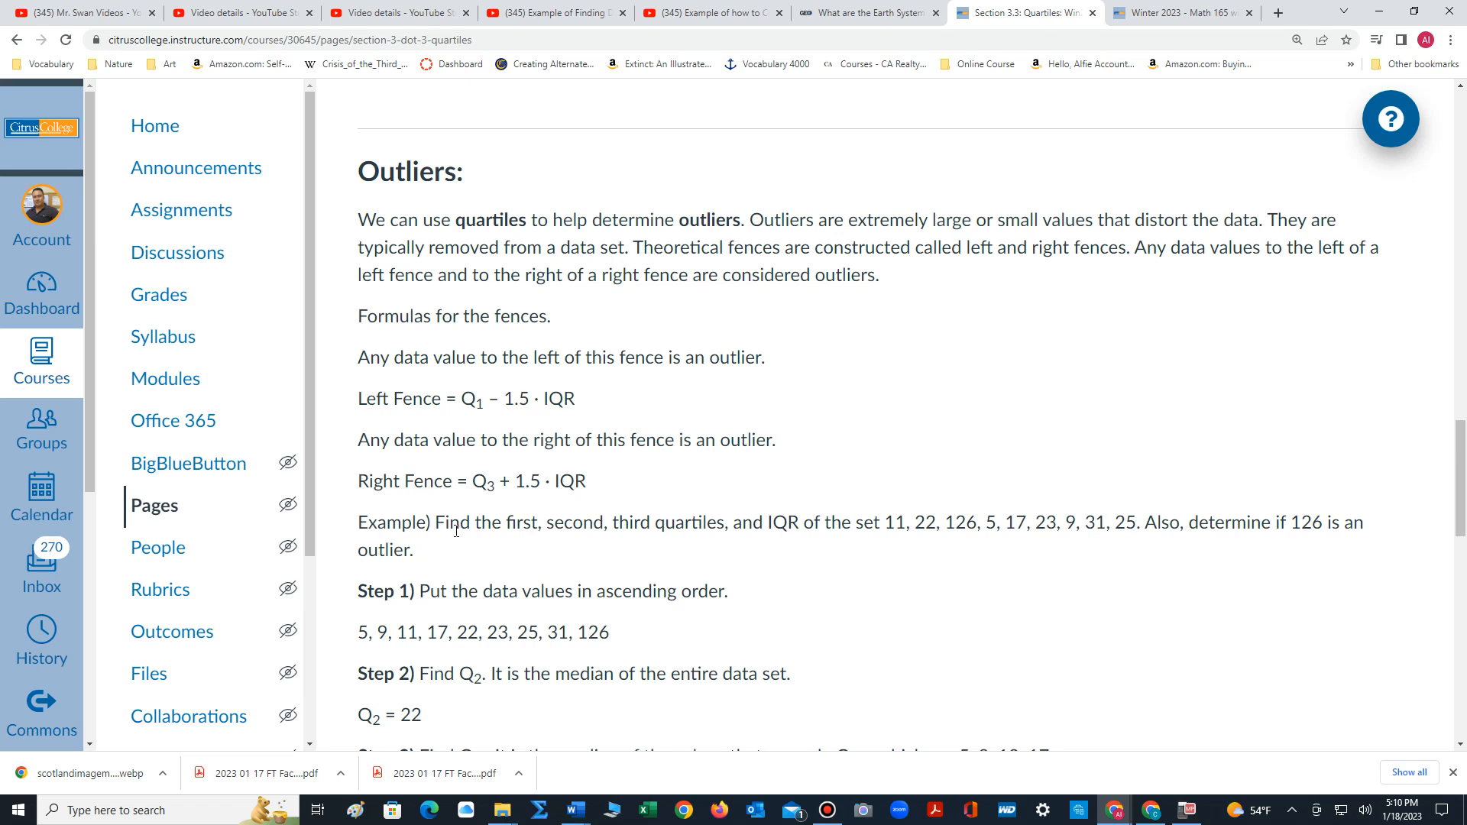
scroll("down", 3)
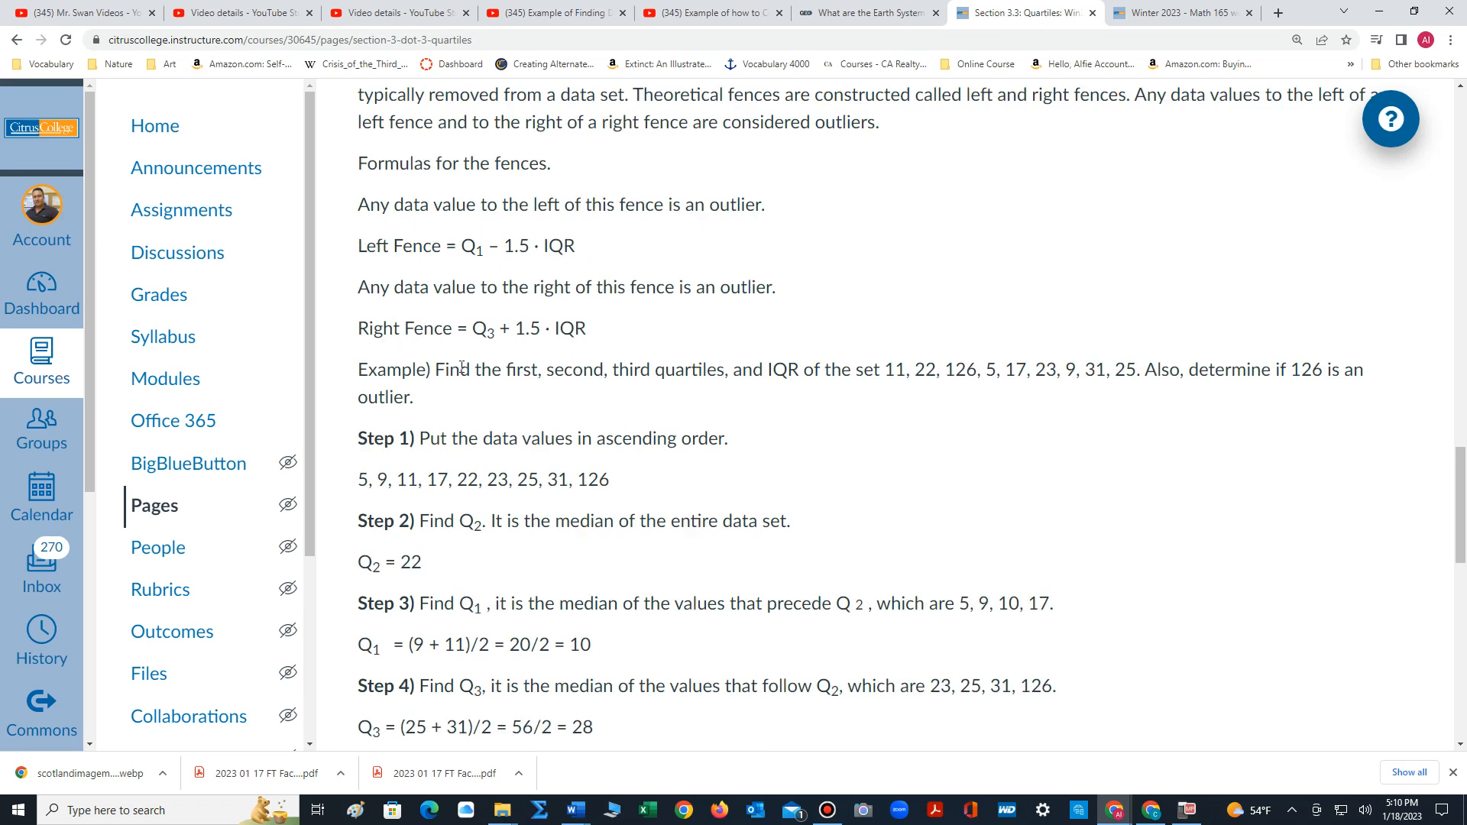
mouse_move(480, 353)
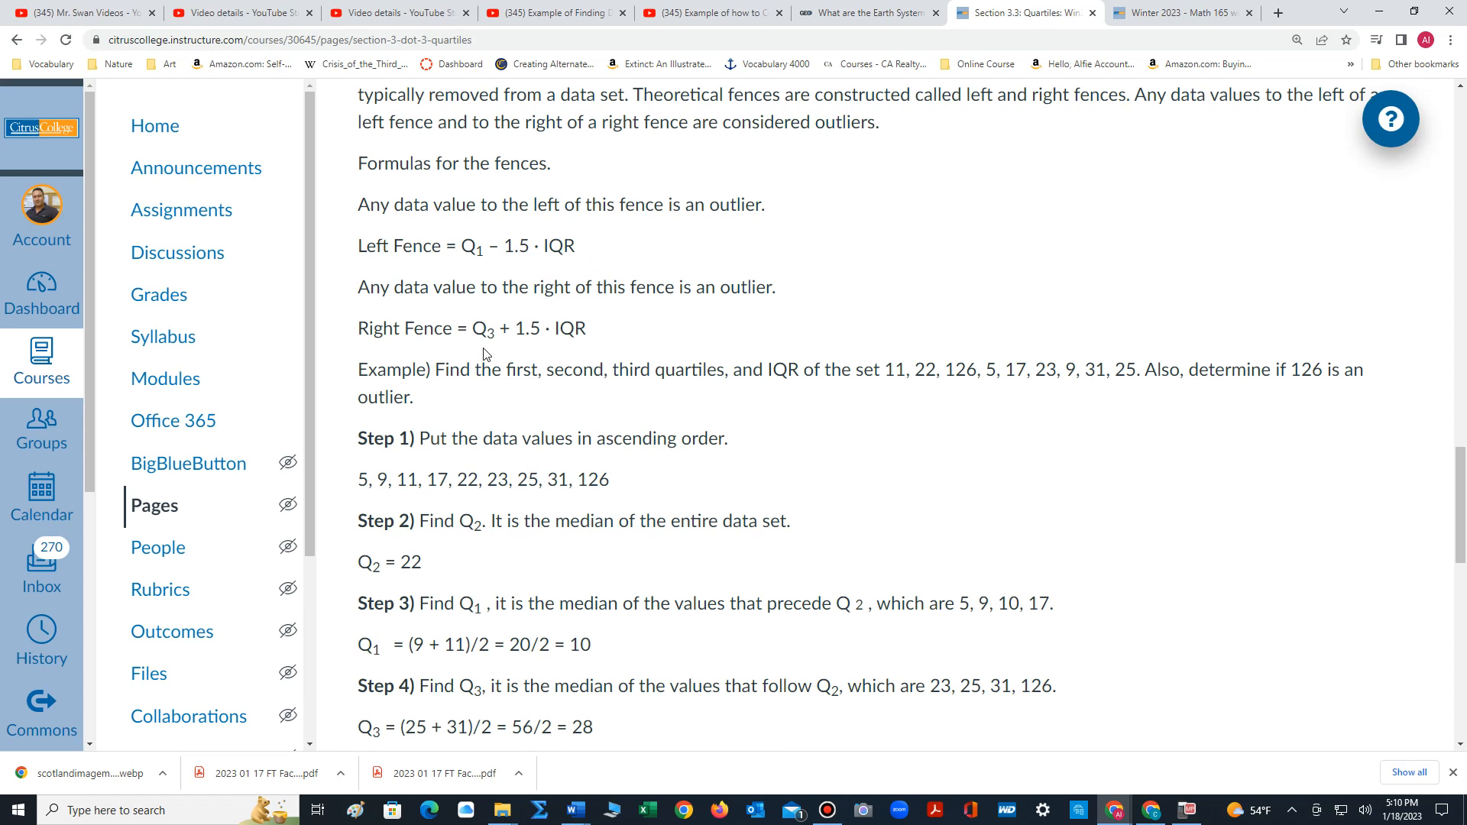
mouse_move(565, 225)
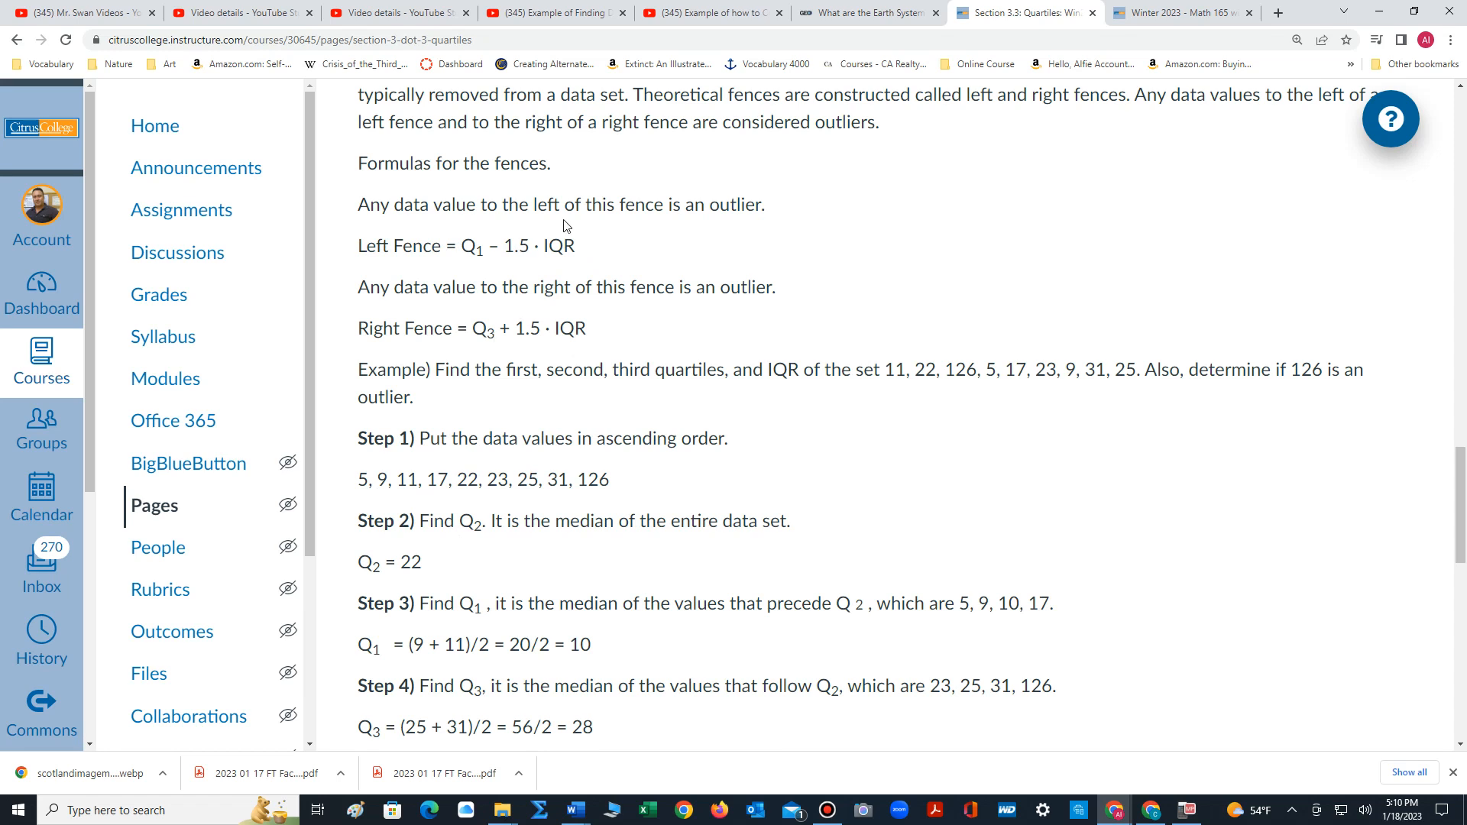
mouse_move(546, 326)
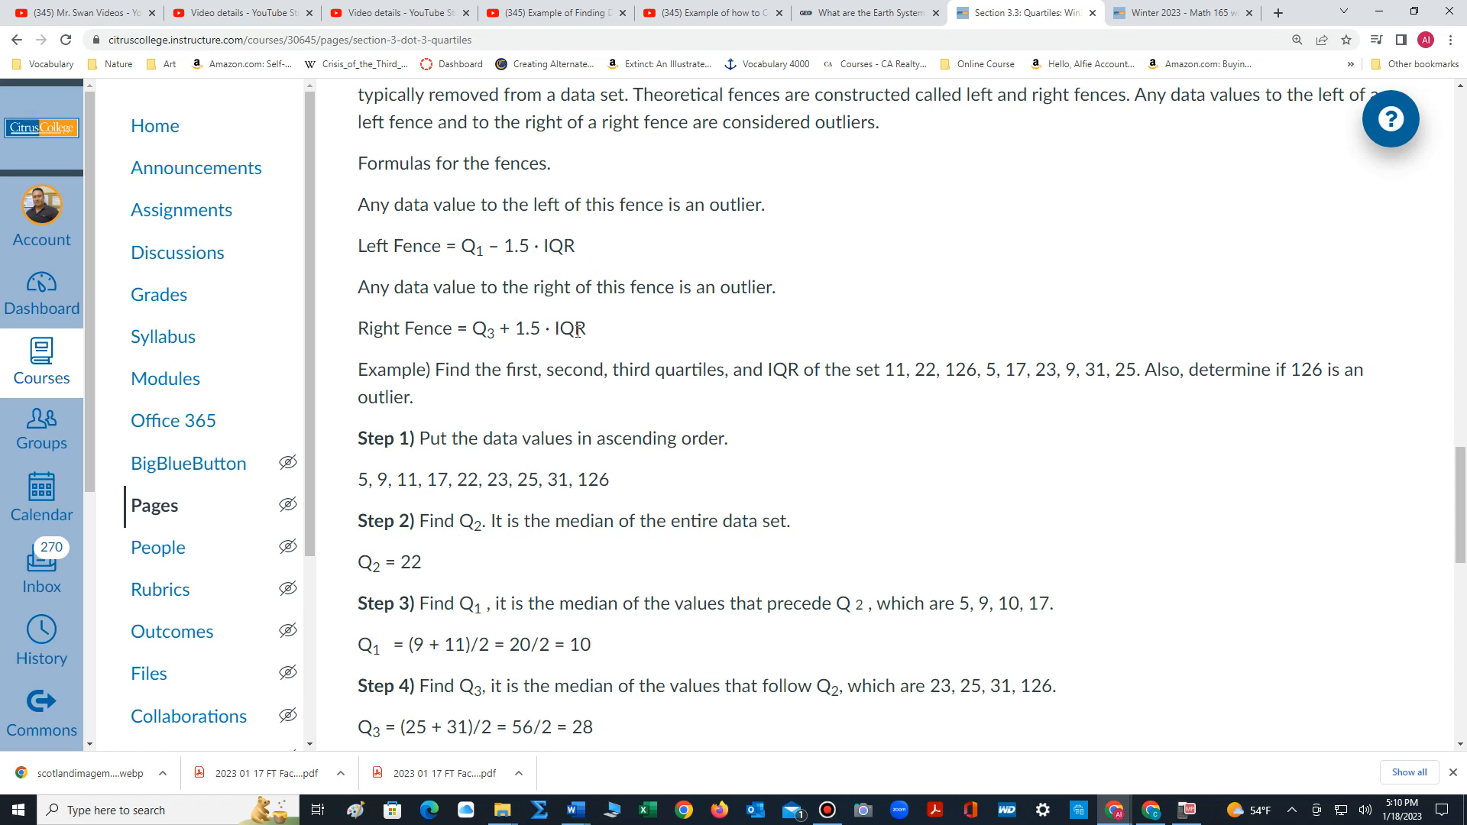
mouse_move(812, 453)
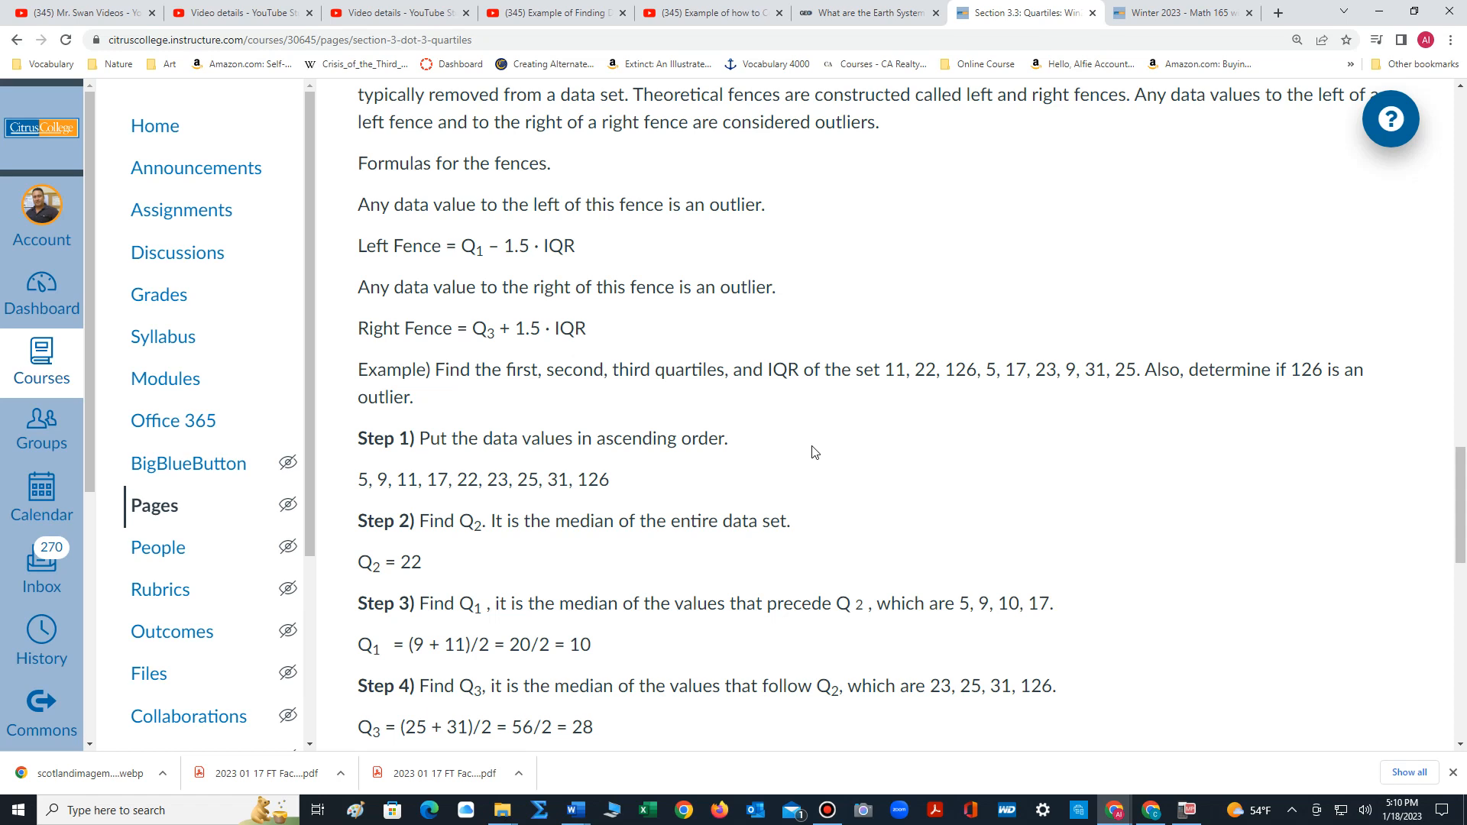
mouse_move(924, 378)
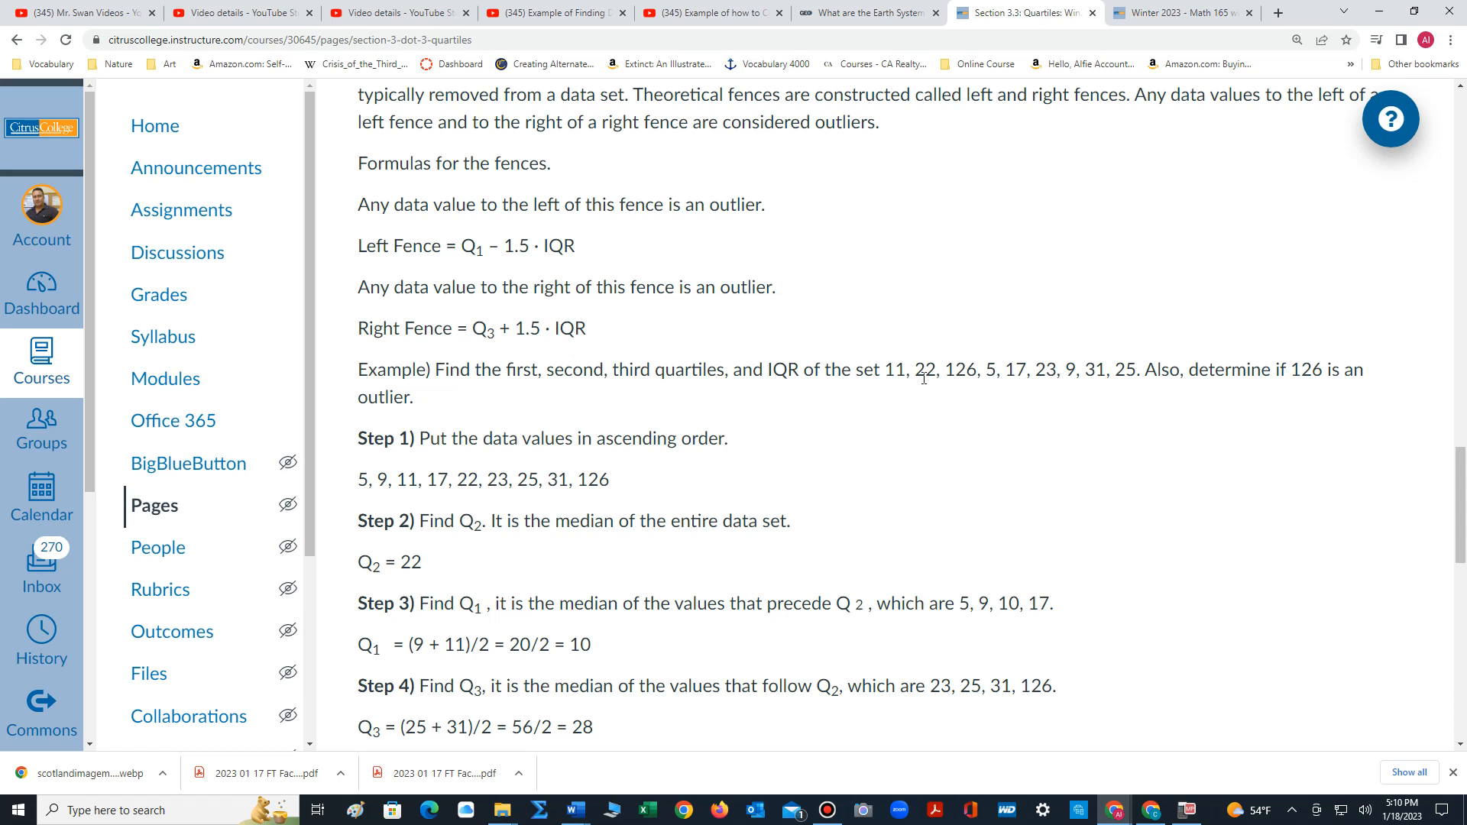
mouse_move(1135, 378)
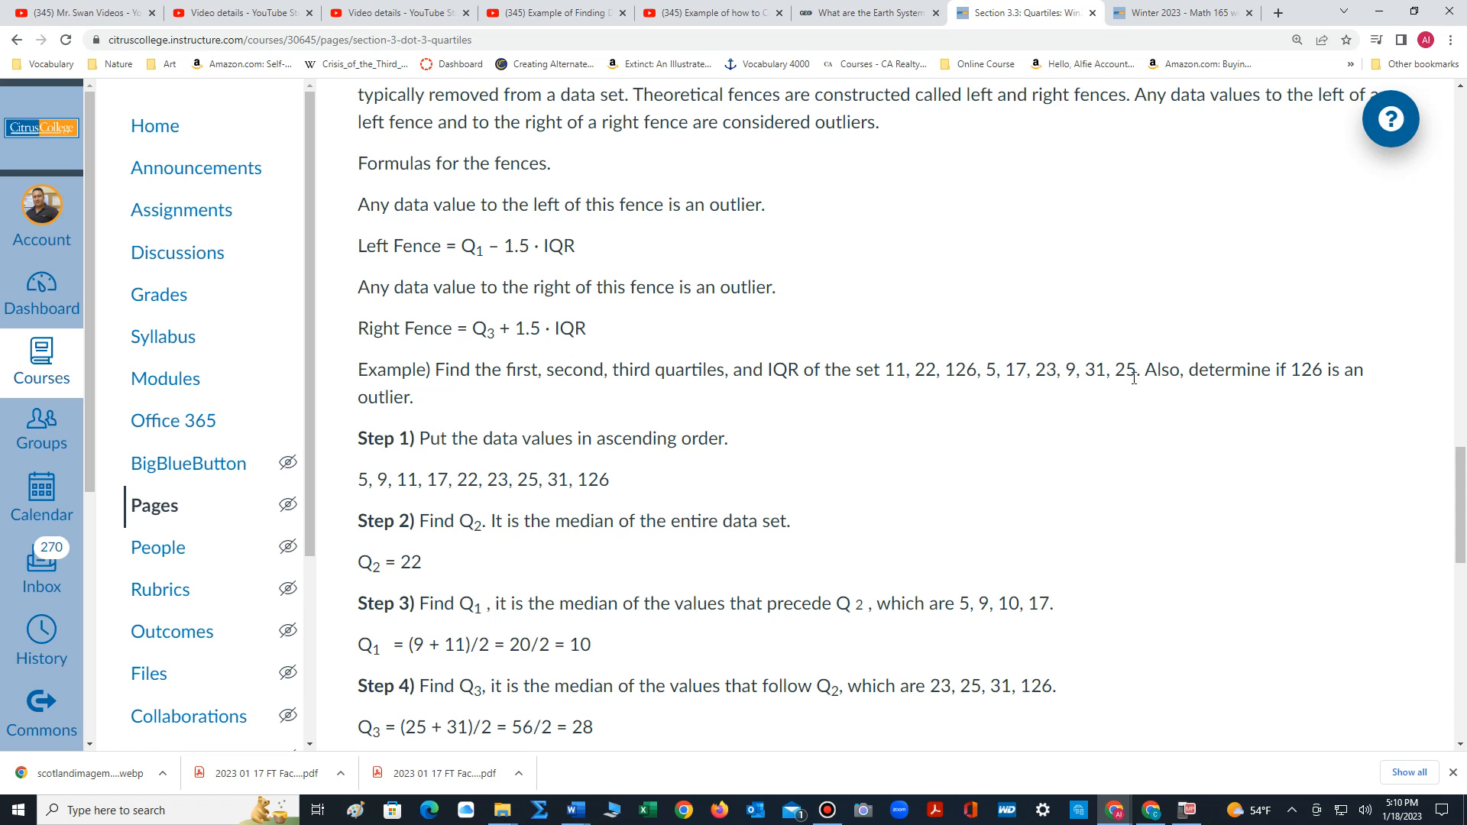
mouse_move(968, 378)
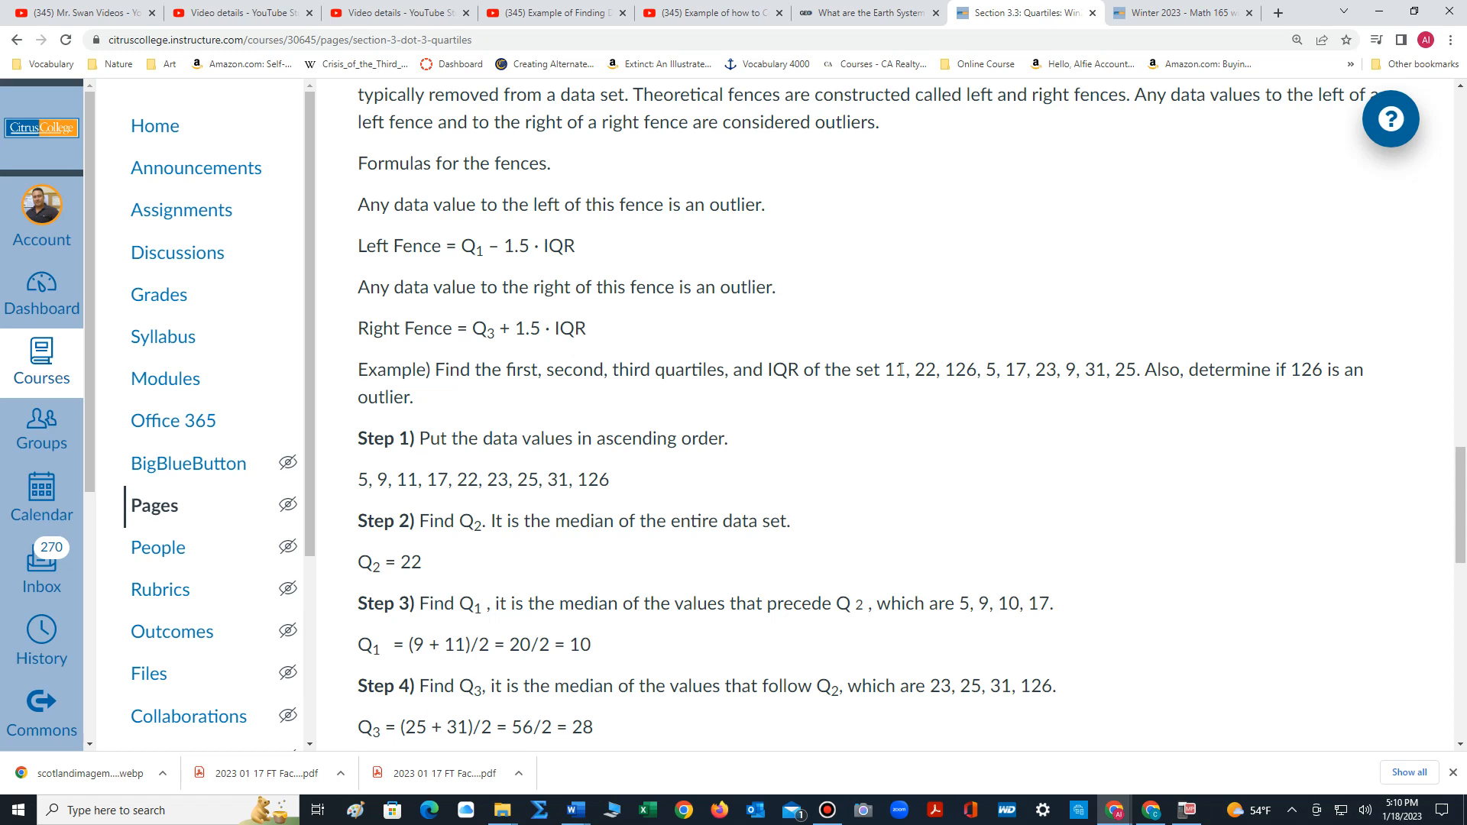
mouse_move(1028, 369)
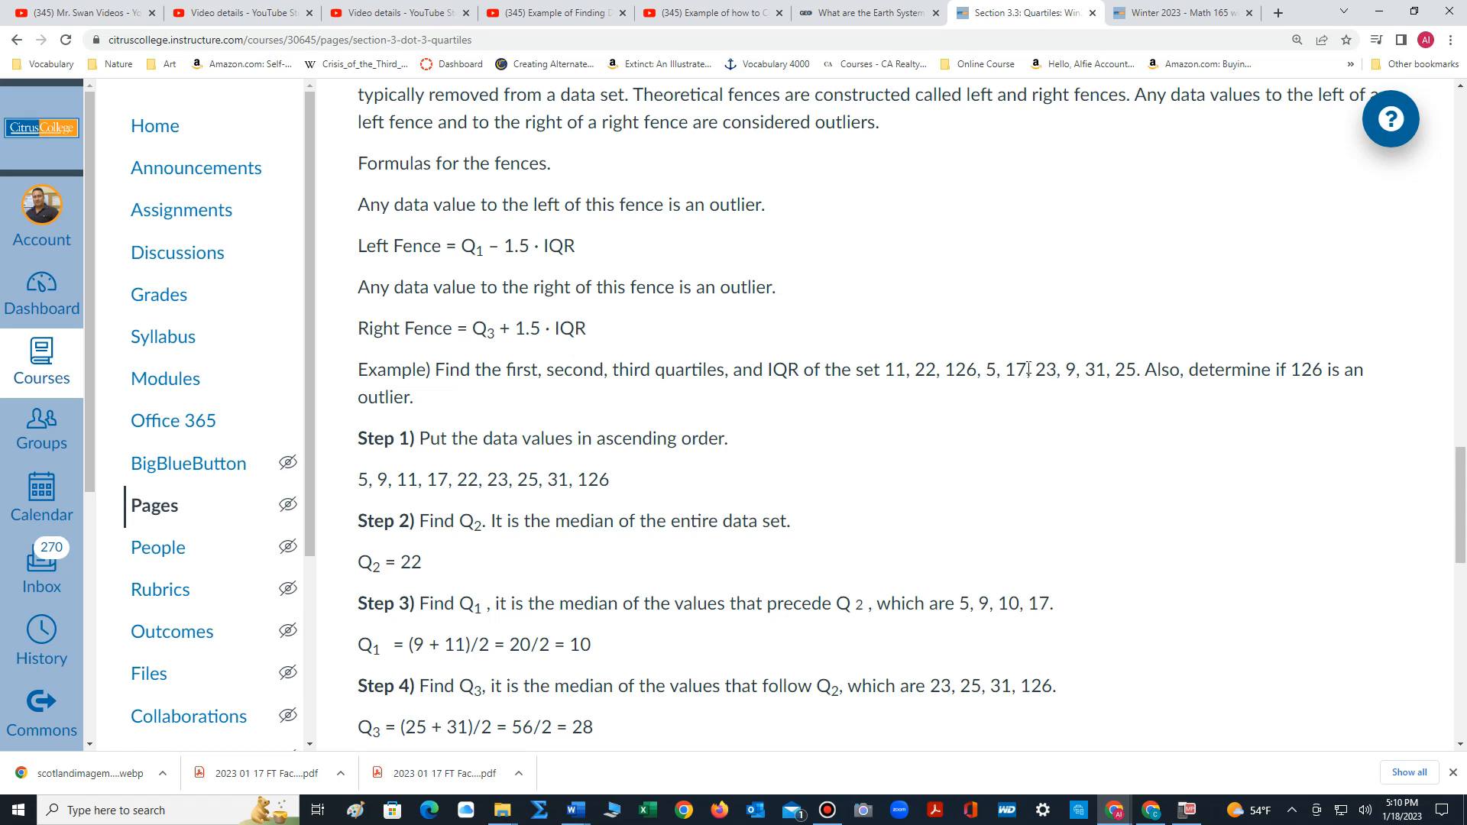
mouse_move(784, 476)
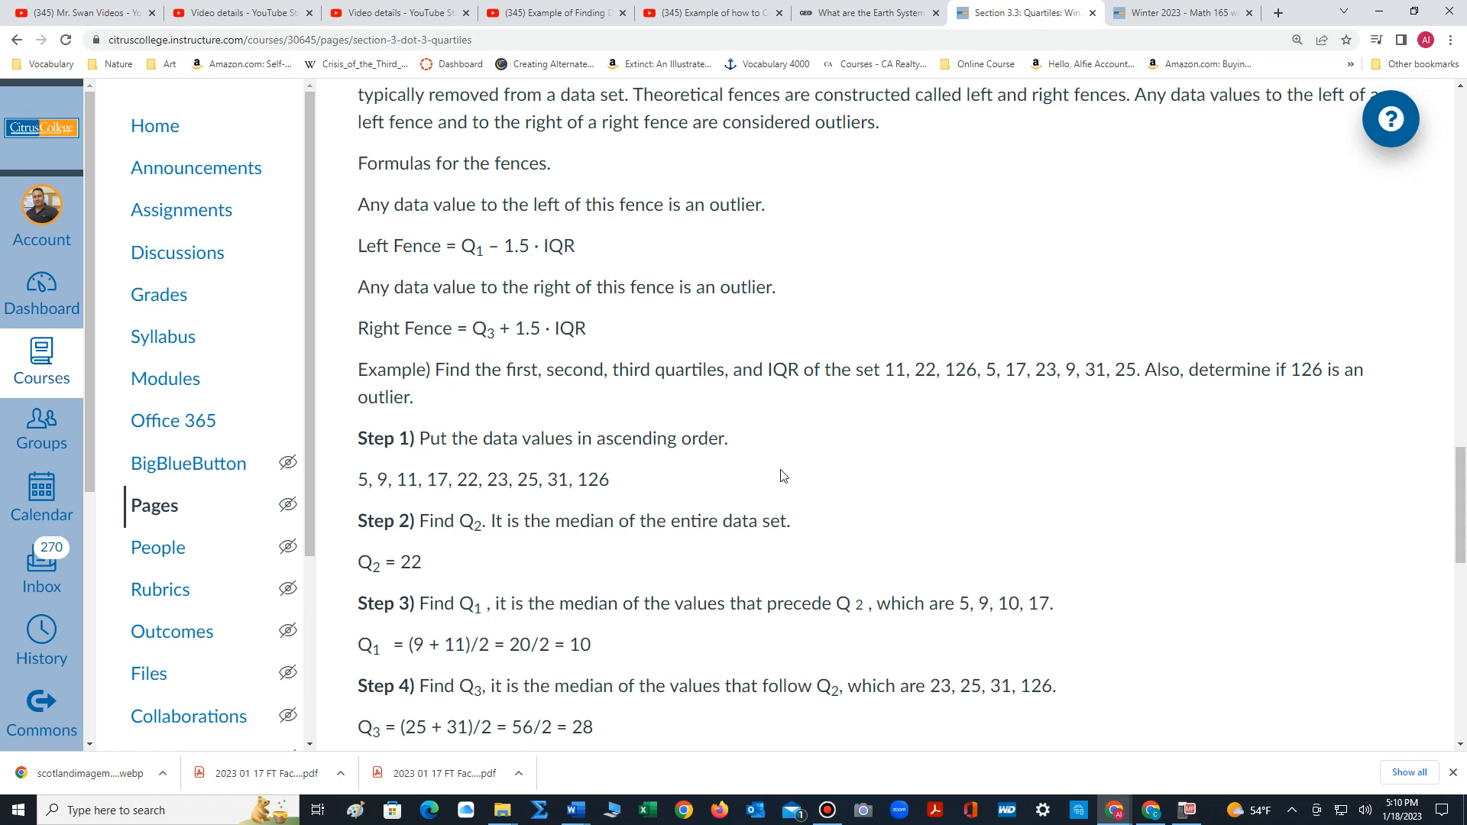
scroll("down", 3)
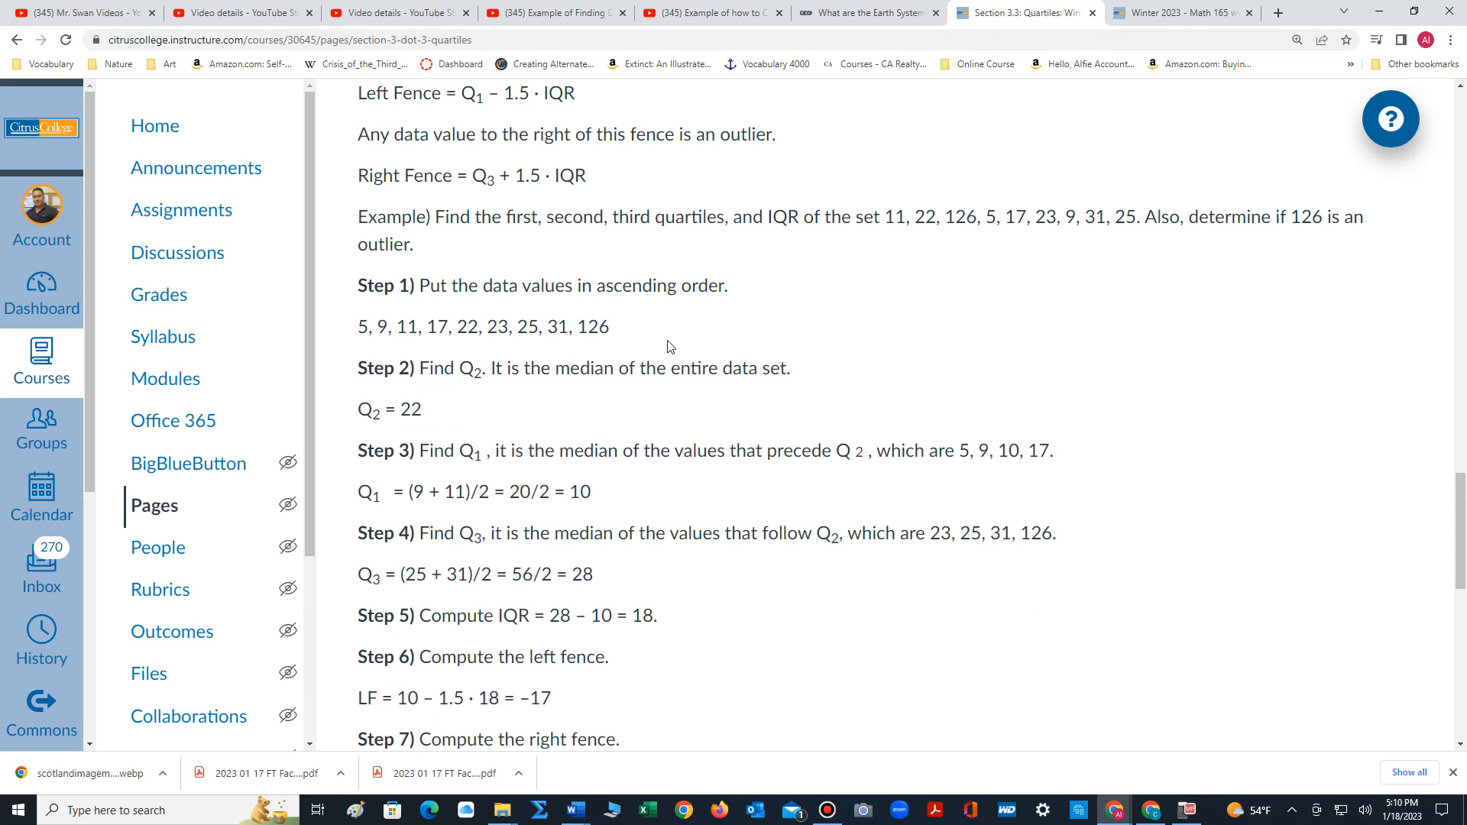
mouse_move(594, 344)
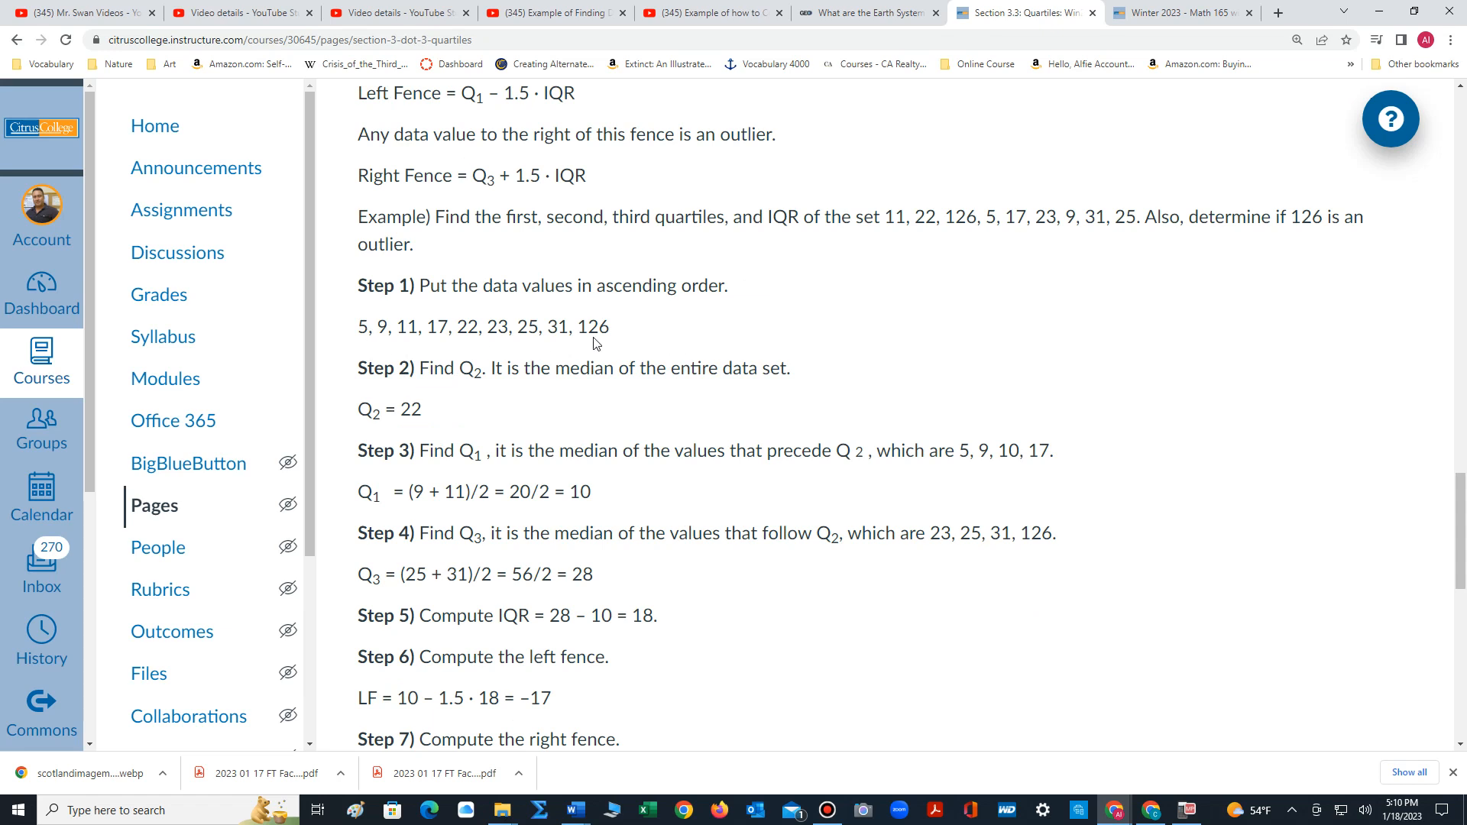
mouse_move(363, 318)
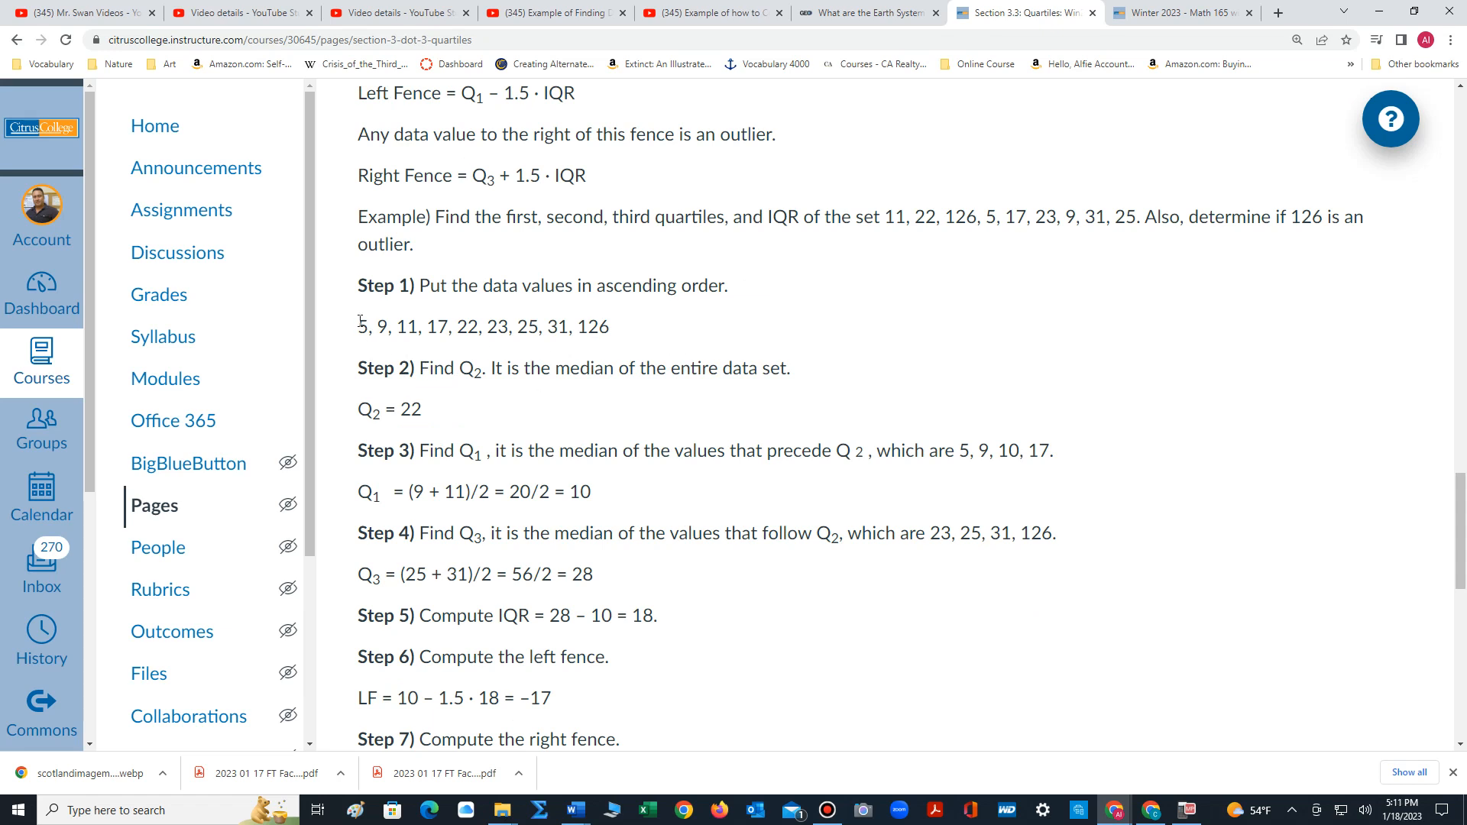
left_click_drag(358, 326, 421, 325)
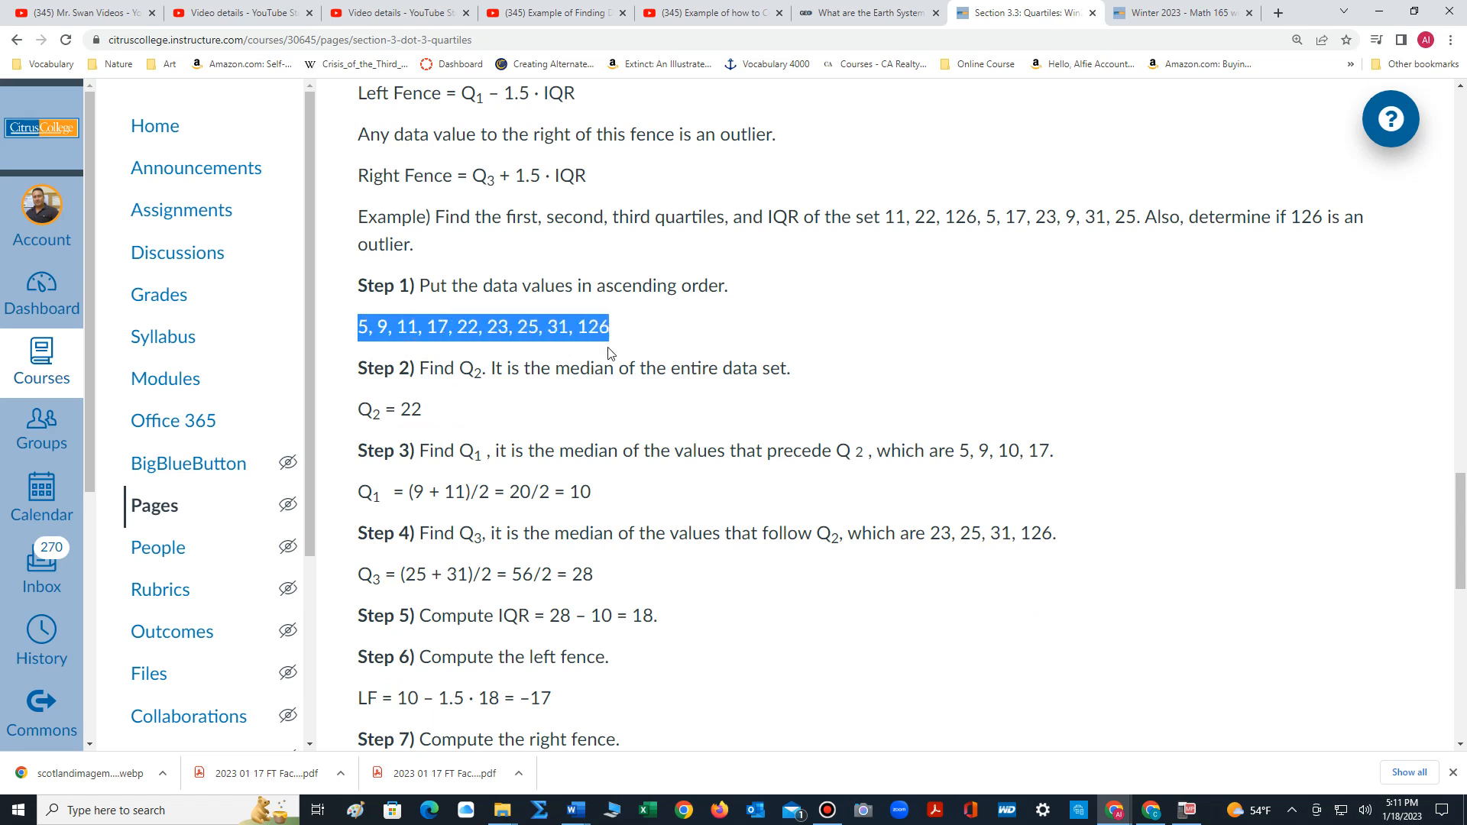
left_click(477, 390)
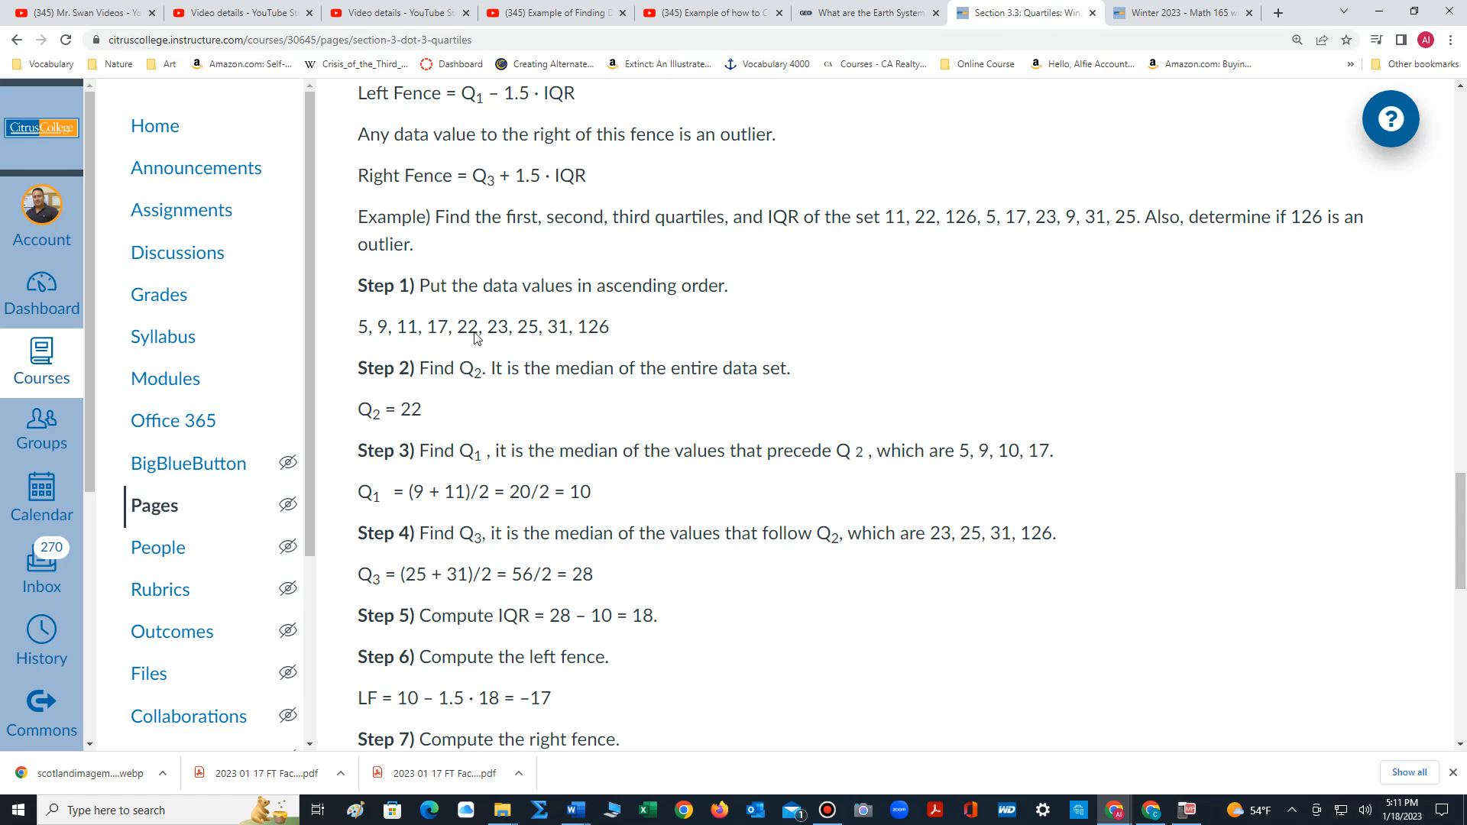
double_click(466, 327)
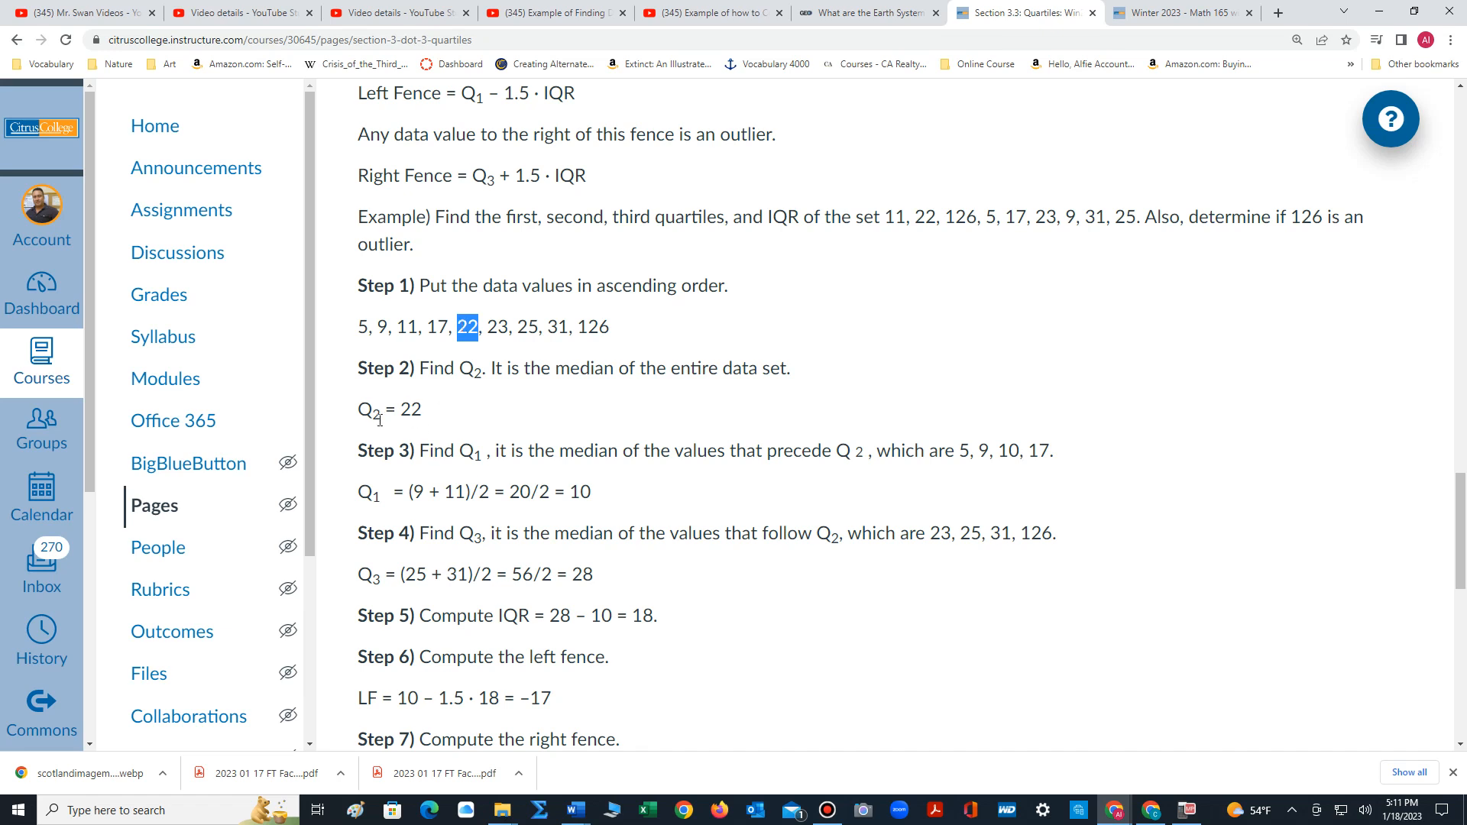
mouse_move(420, 419)
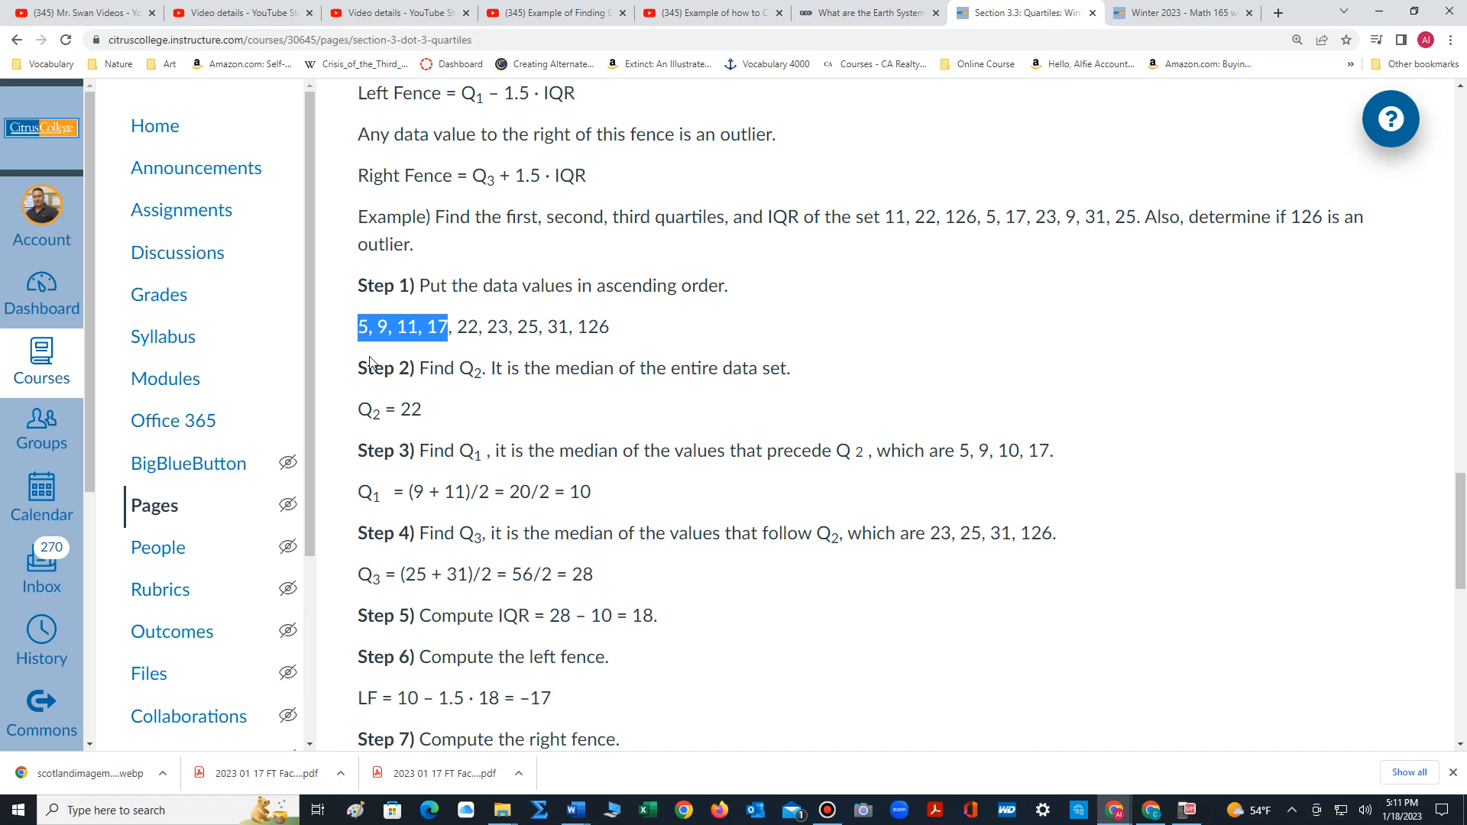
mouse_move(421, 356)
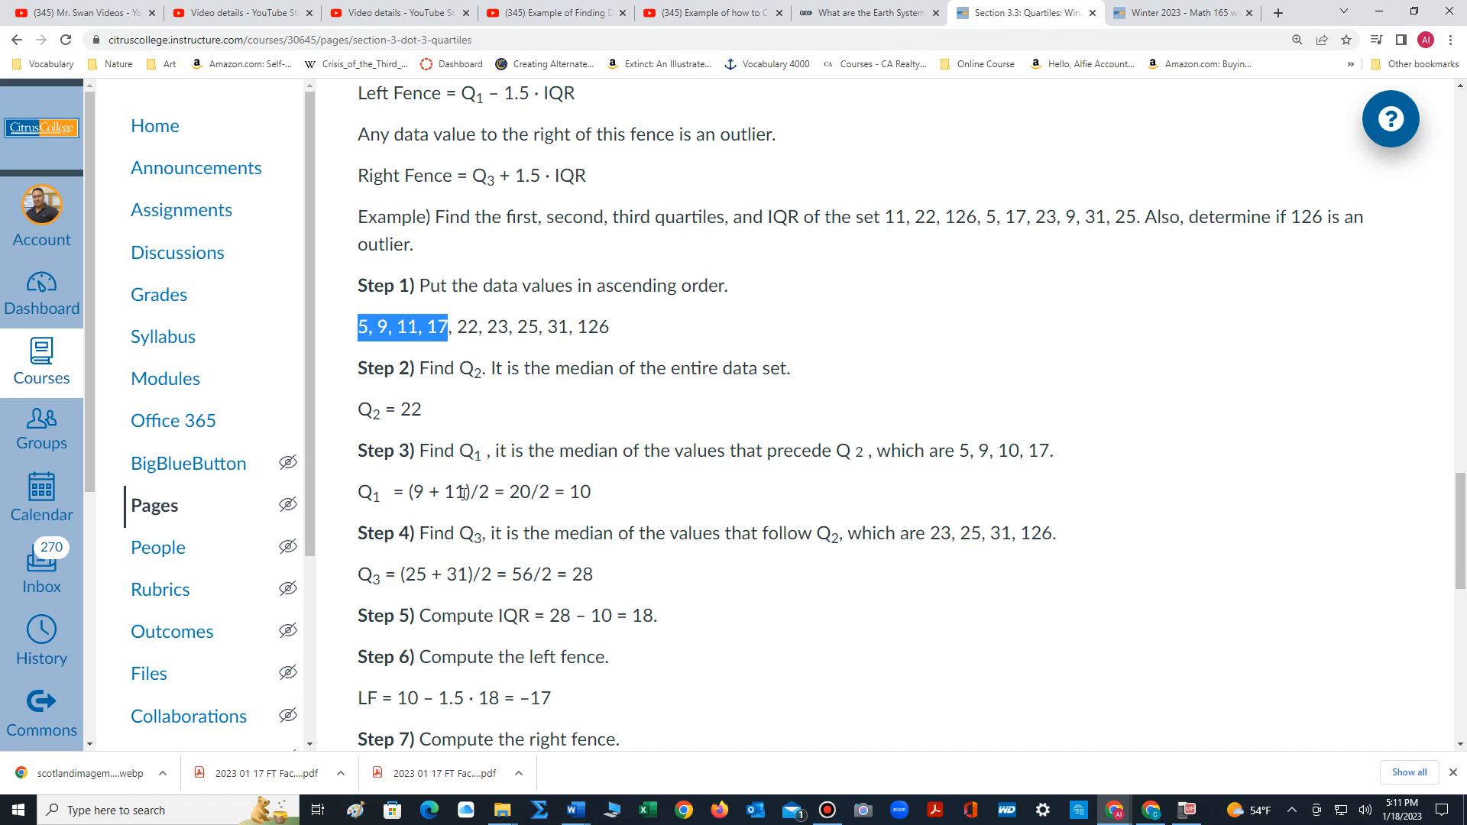
mouse_move(598, 513)
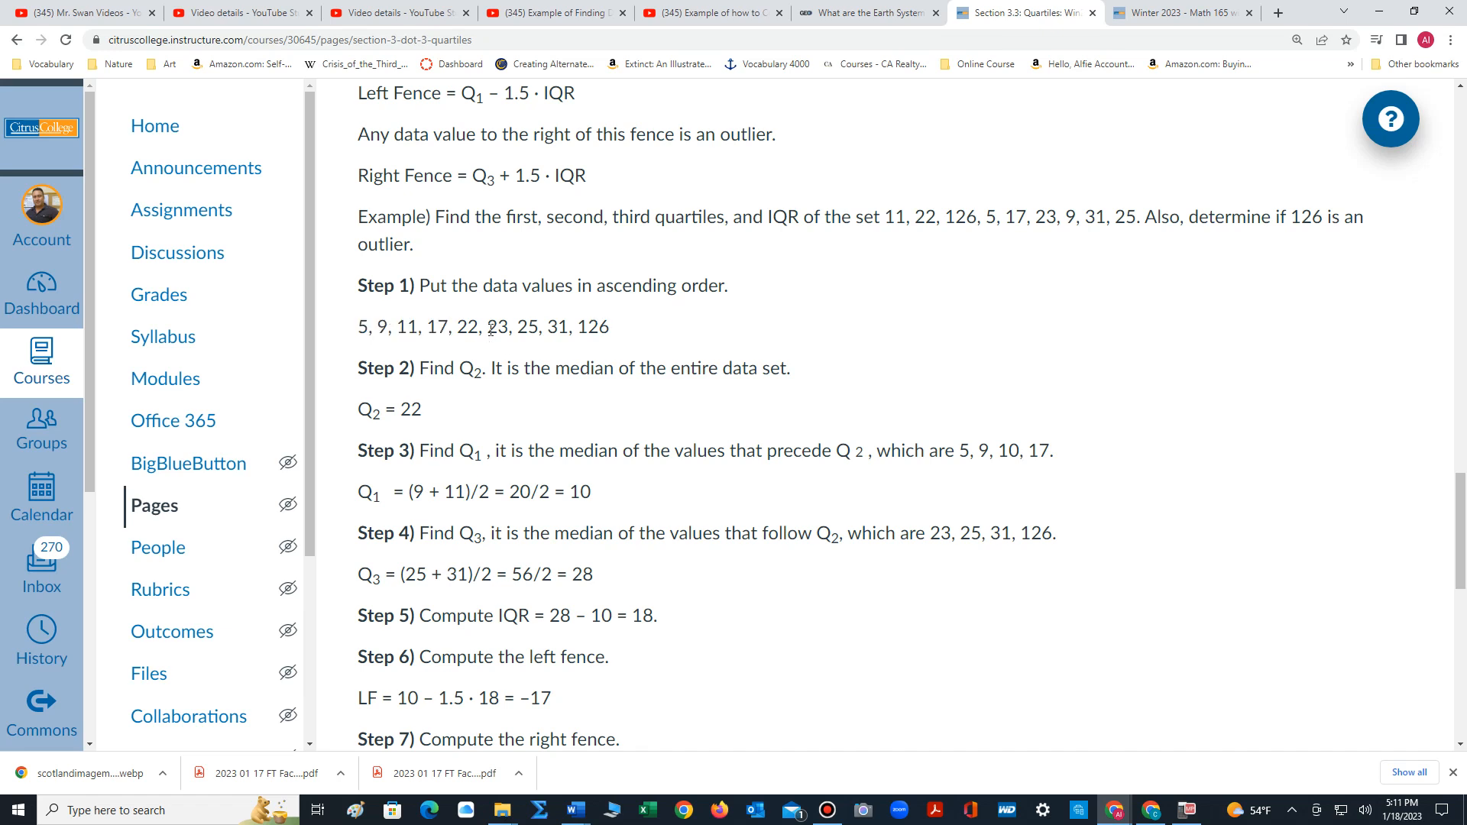
Highlight the upper values 23, 25, 31, 126 and scroll to Steps 7–8 with right fence 55.
left_click_drag(486, 326, 609, 326)
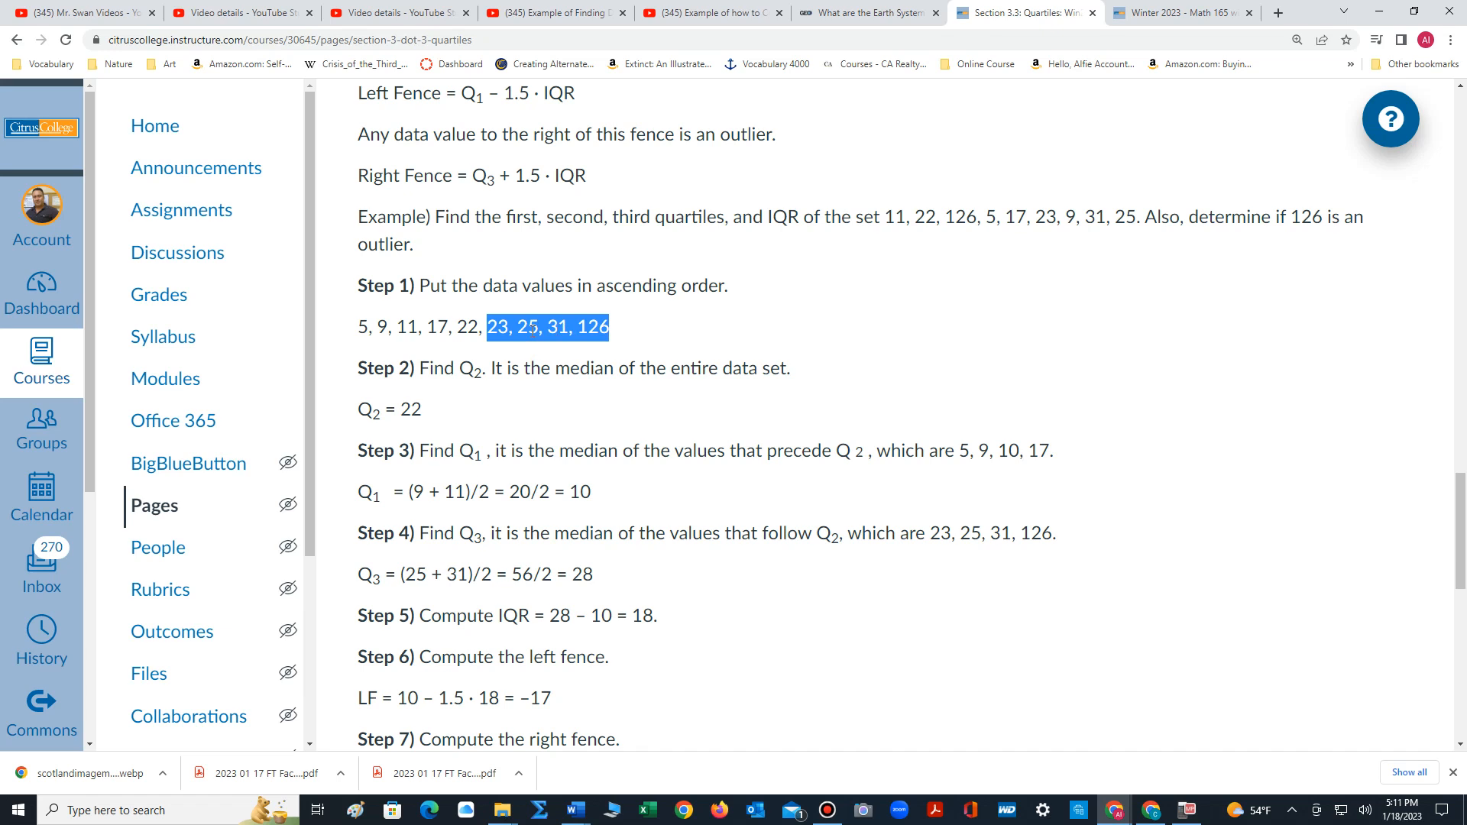
mouse_move(538, 331)
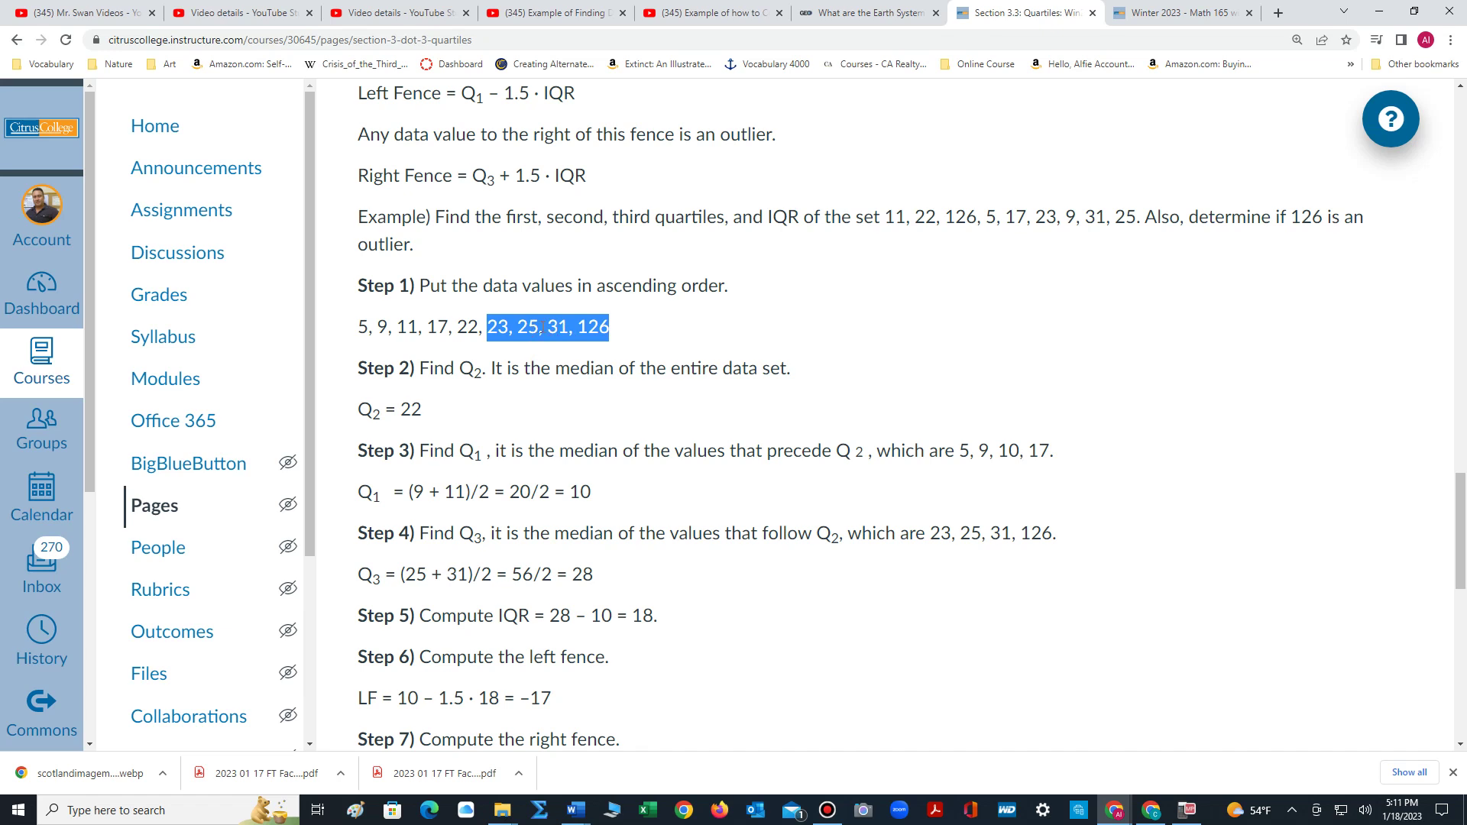
scroll("down", 3)
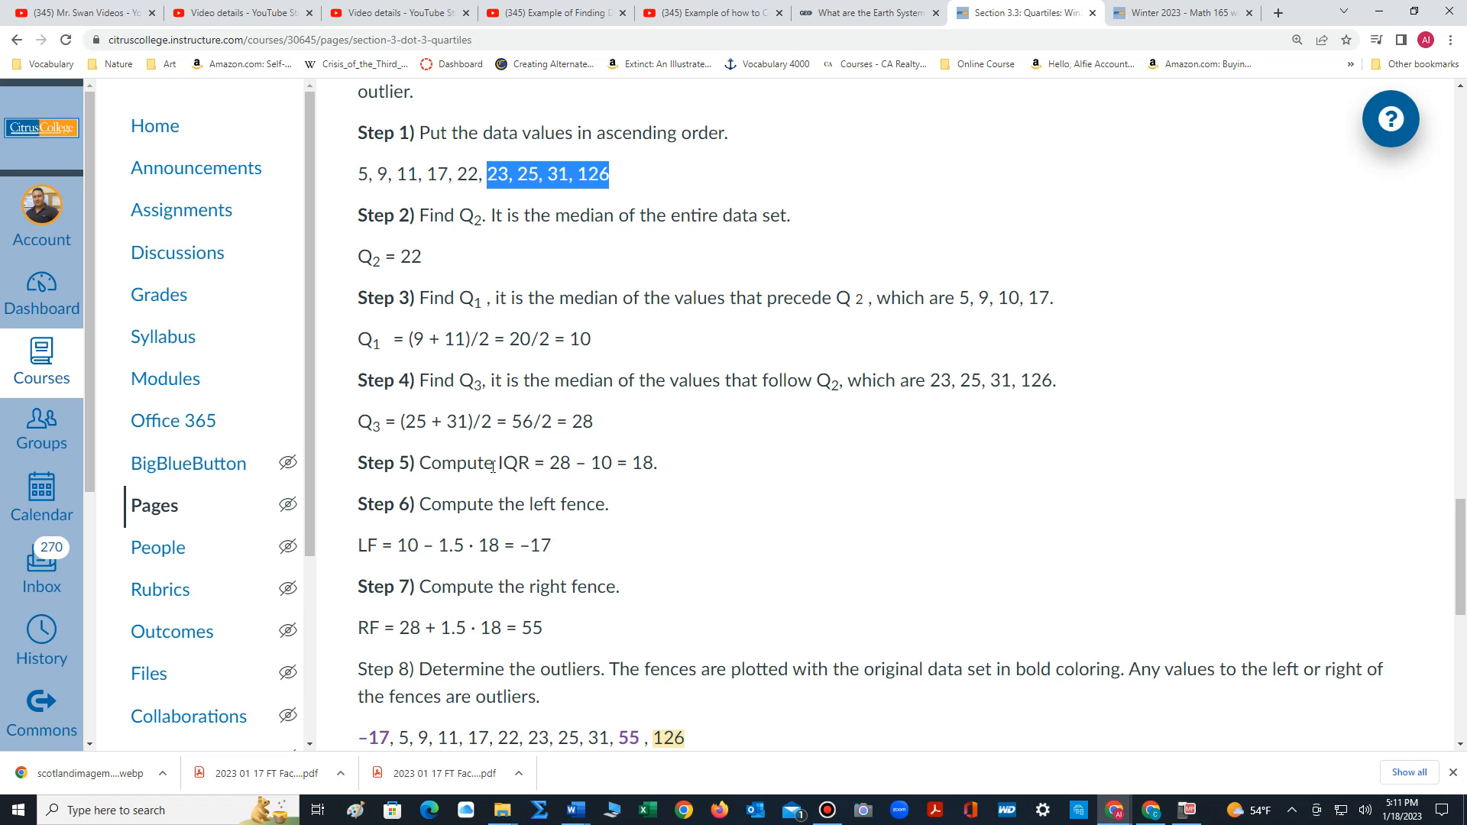
mouse_move(508, 473)
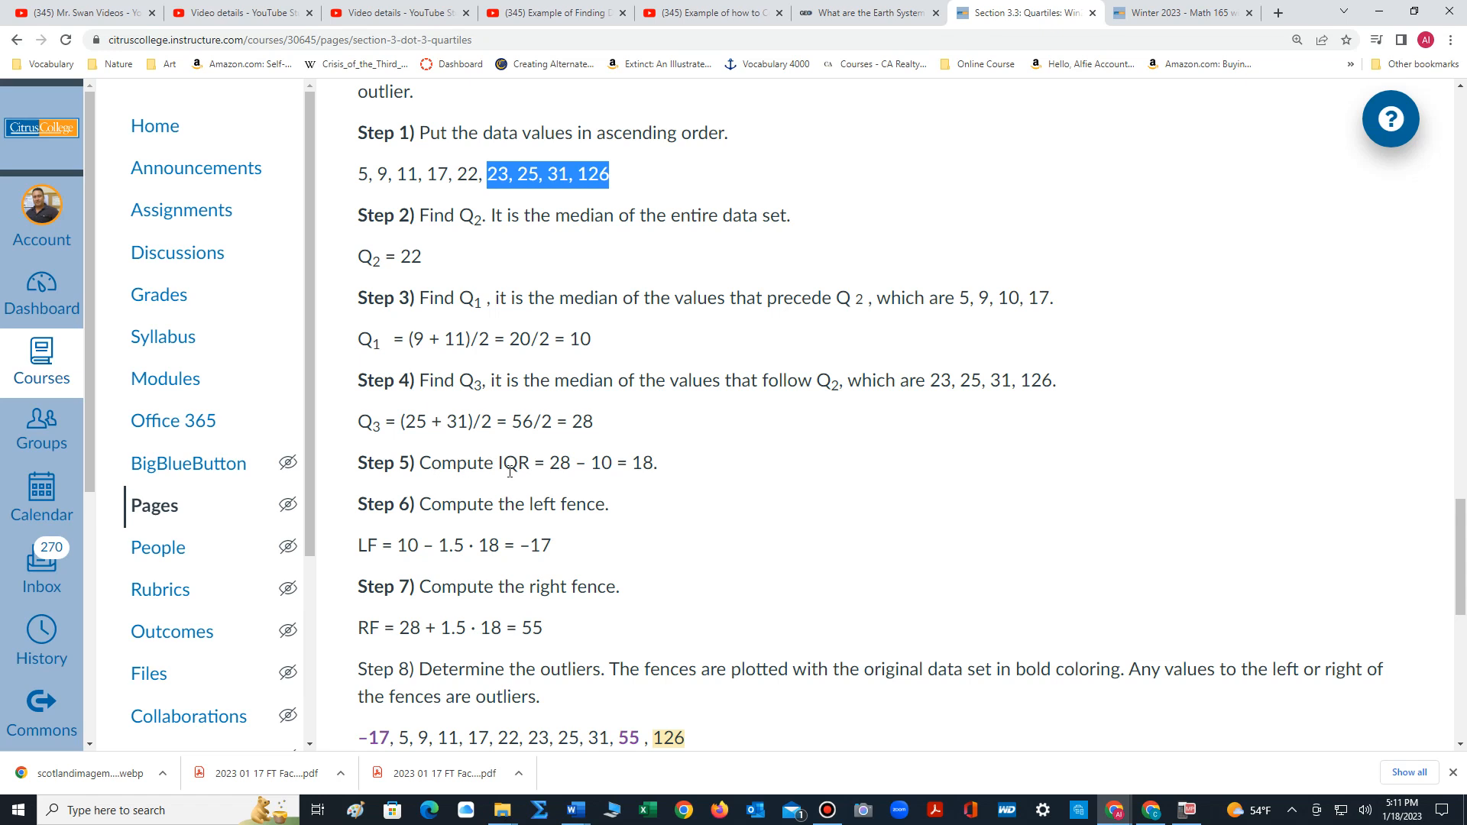
mouse_move(579, 426)
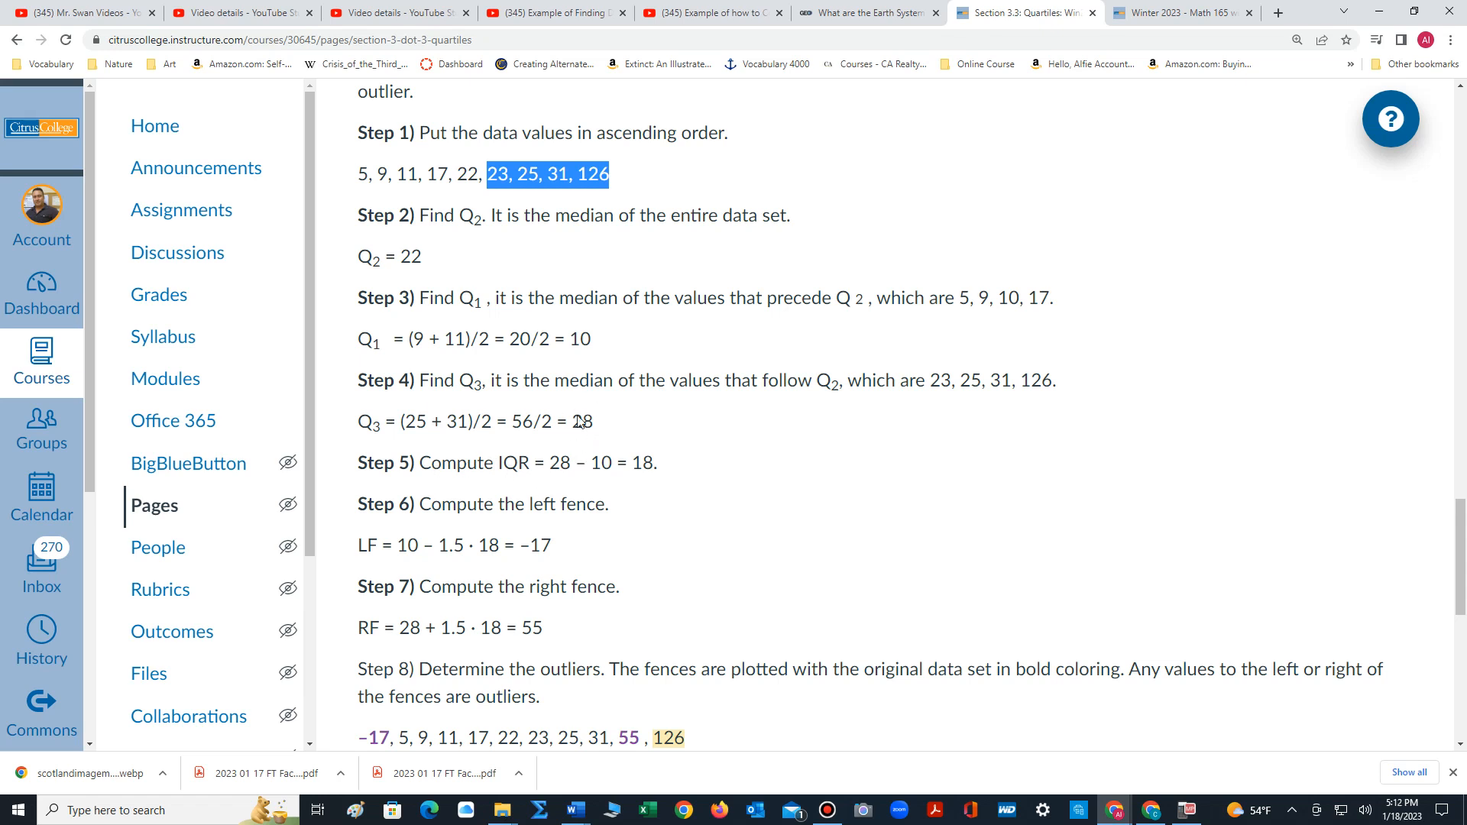
mouse_move(572, 341)
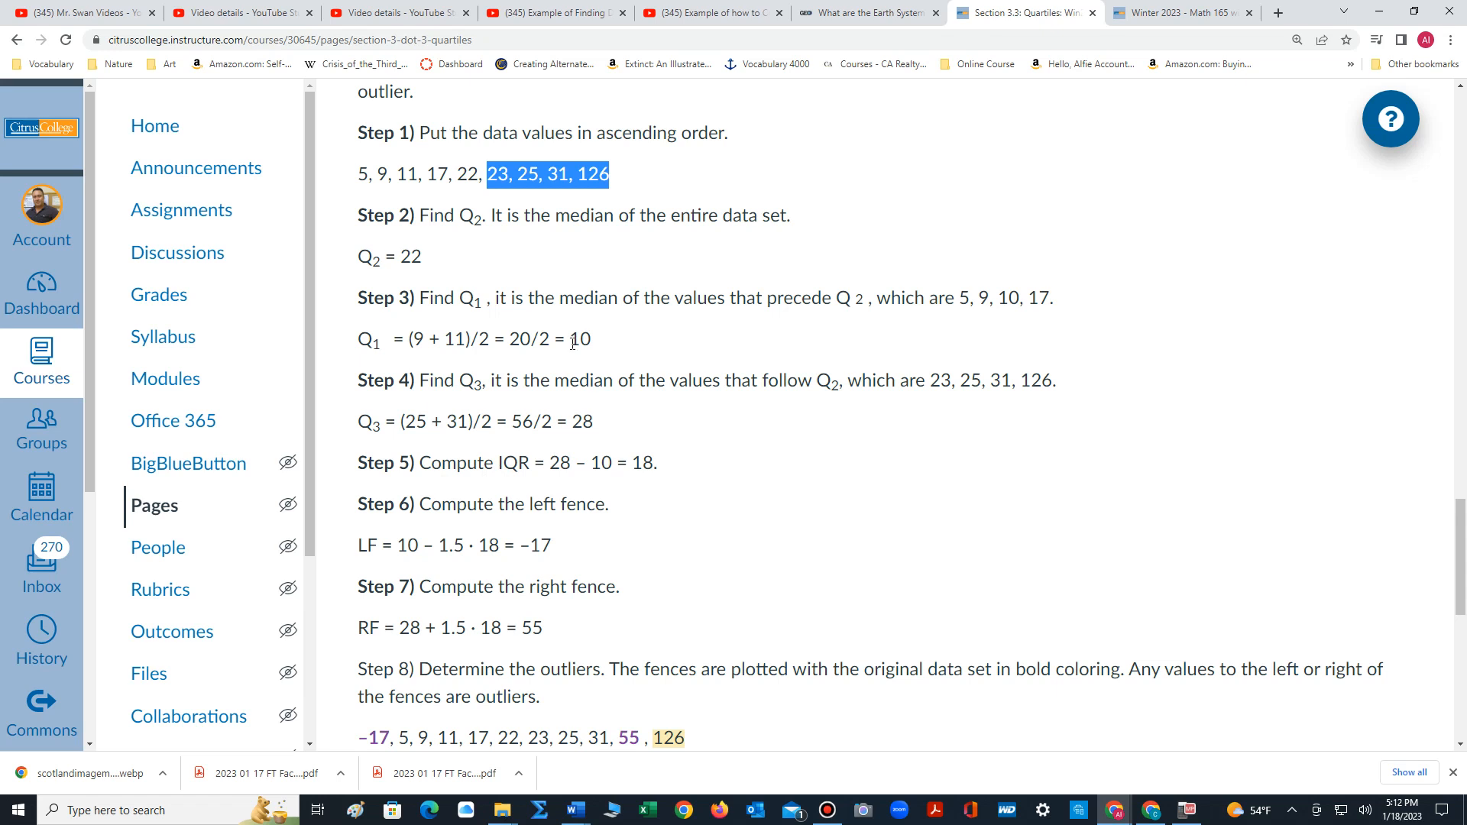
mouse_move(662, 492)
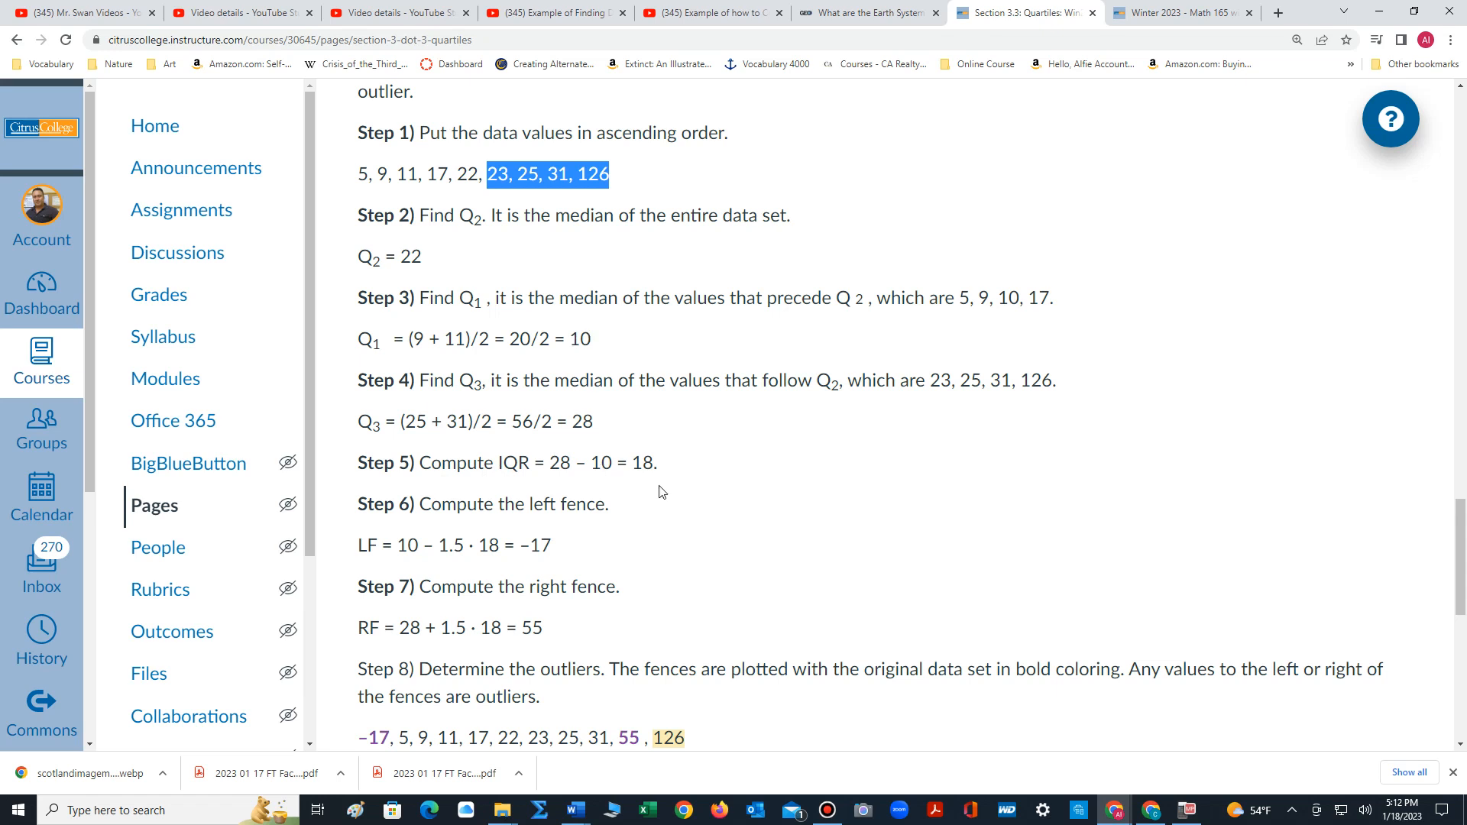
Scroll past the Step 8 fence plot to 'Thus, 126 is an outlier' and Practice Problem 1.
scroll("down", 3)
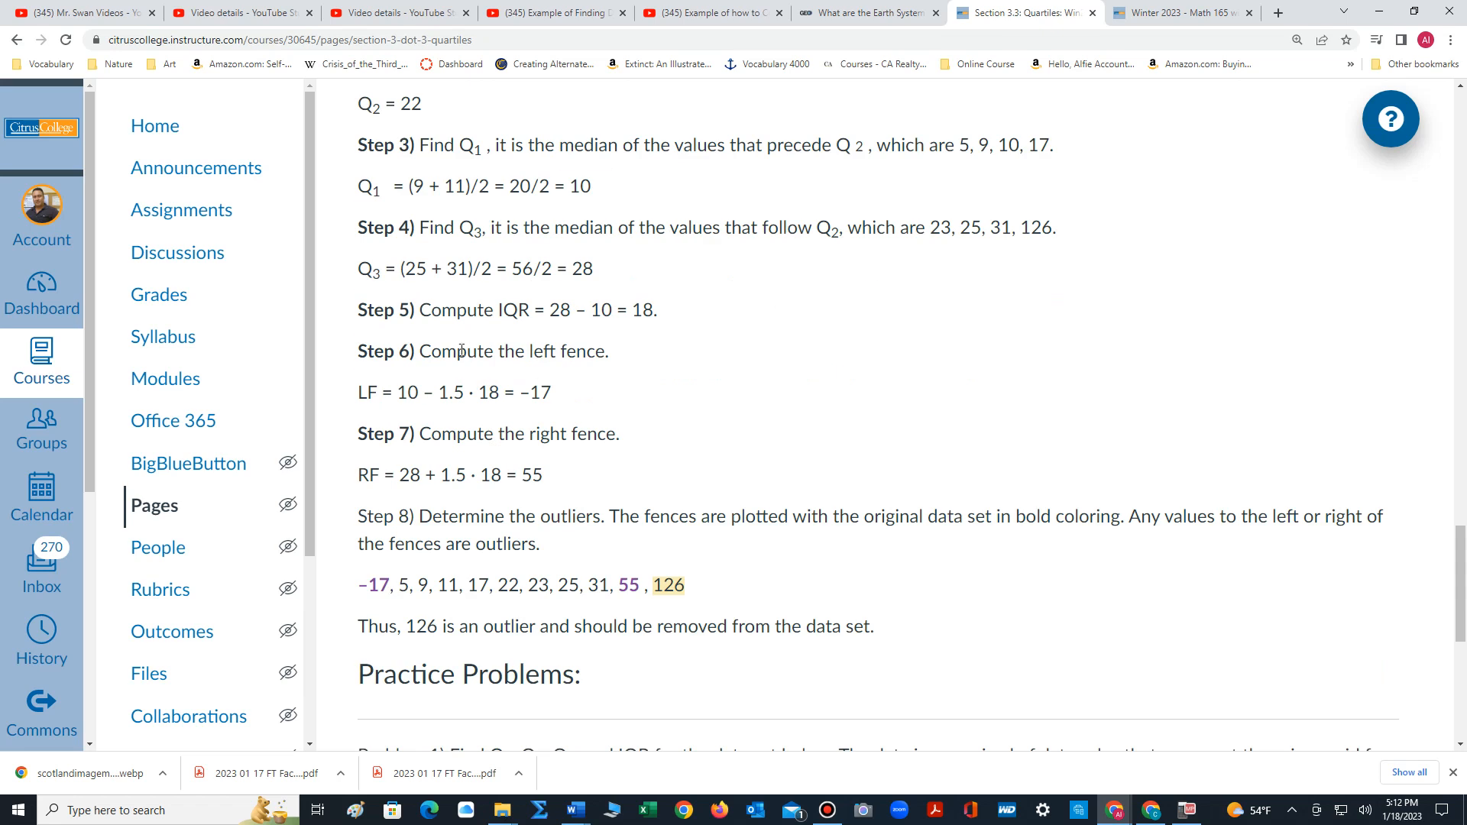
mouse_move(358, 408)
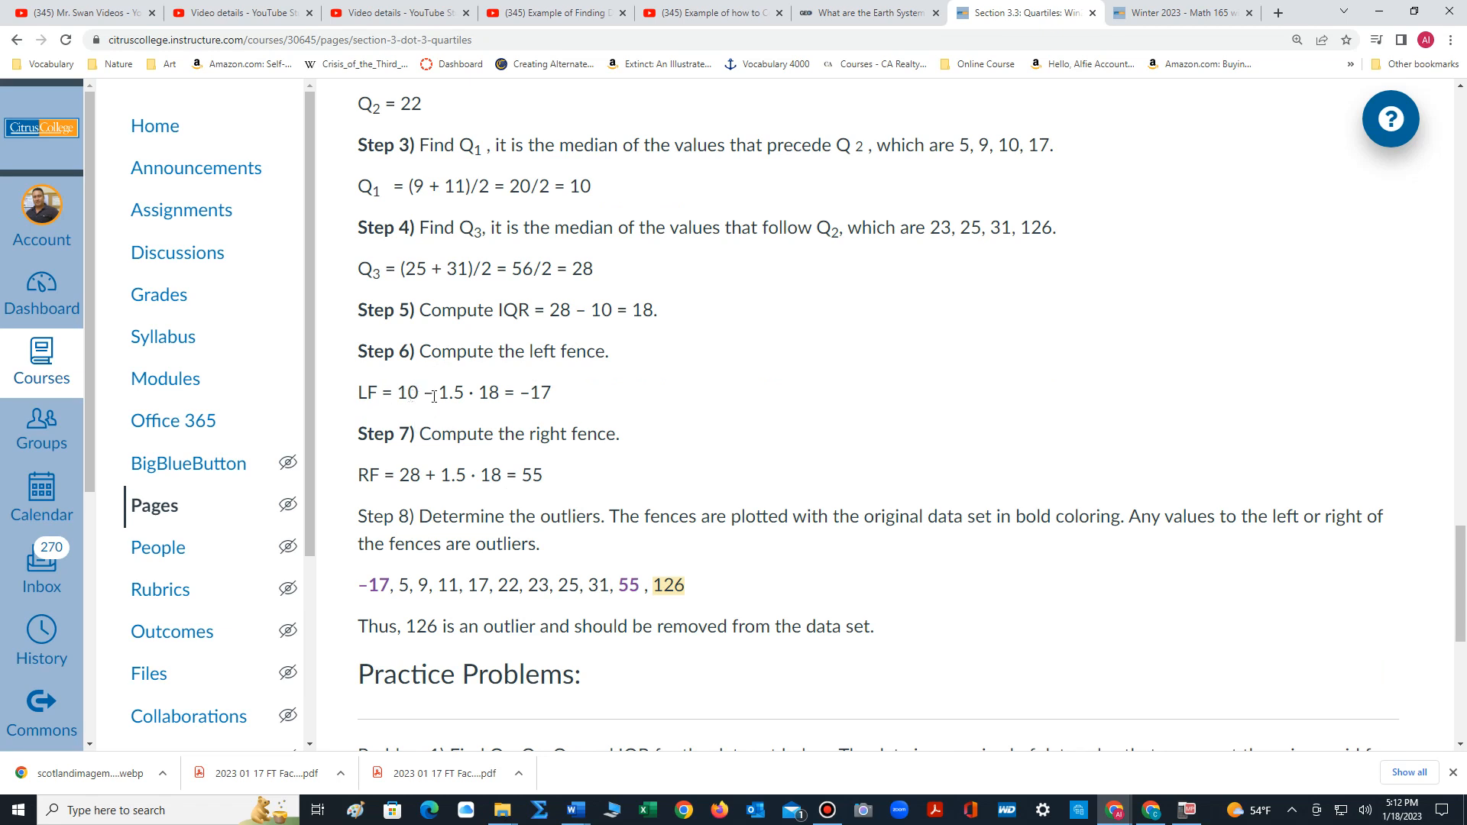
mouse_move(456, 396)
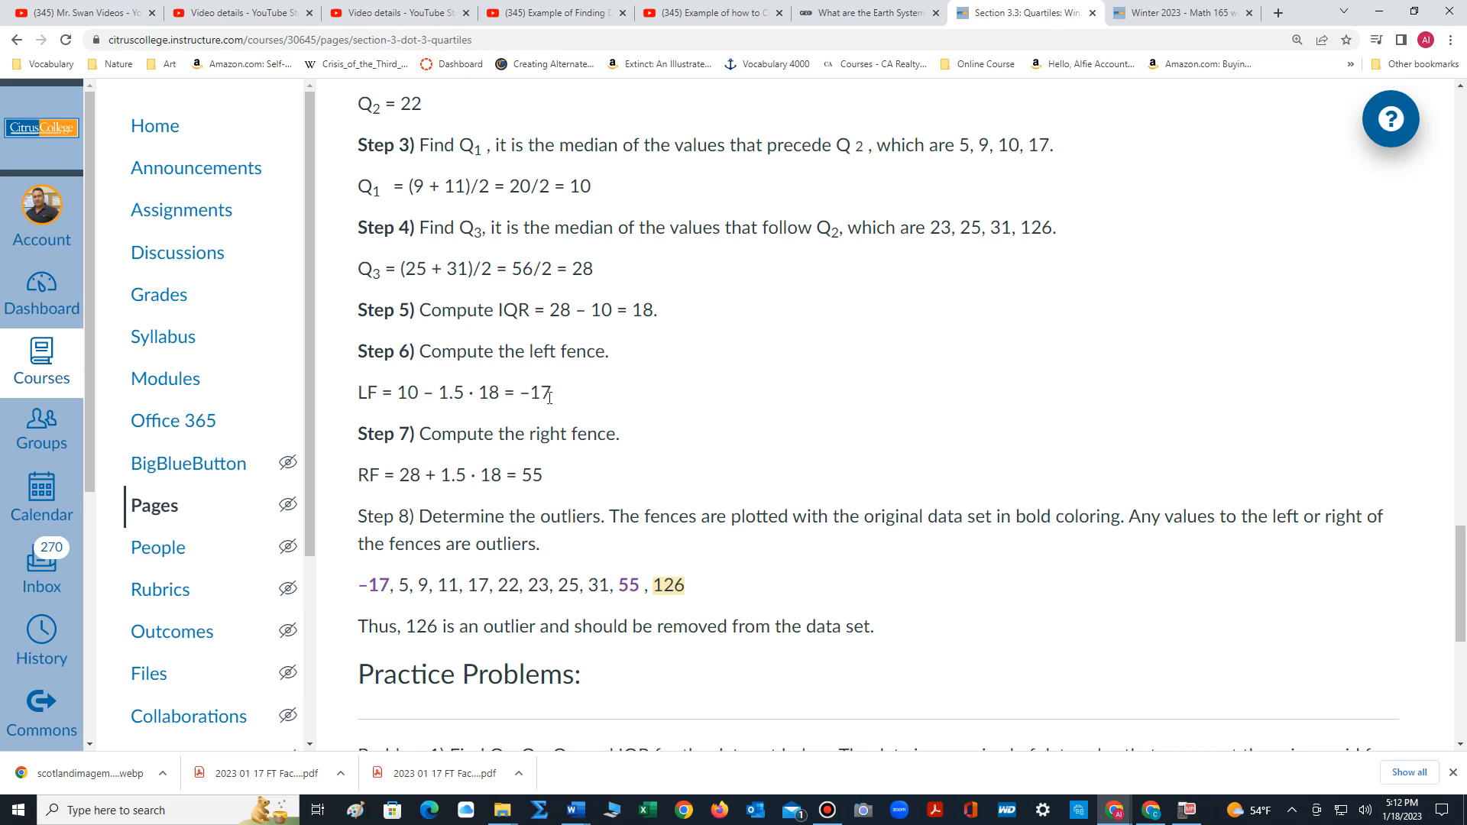
scroll("down", 3)
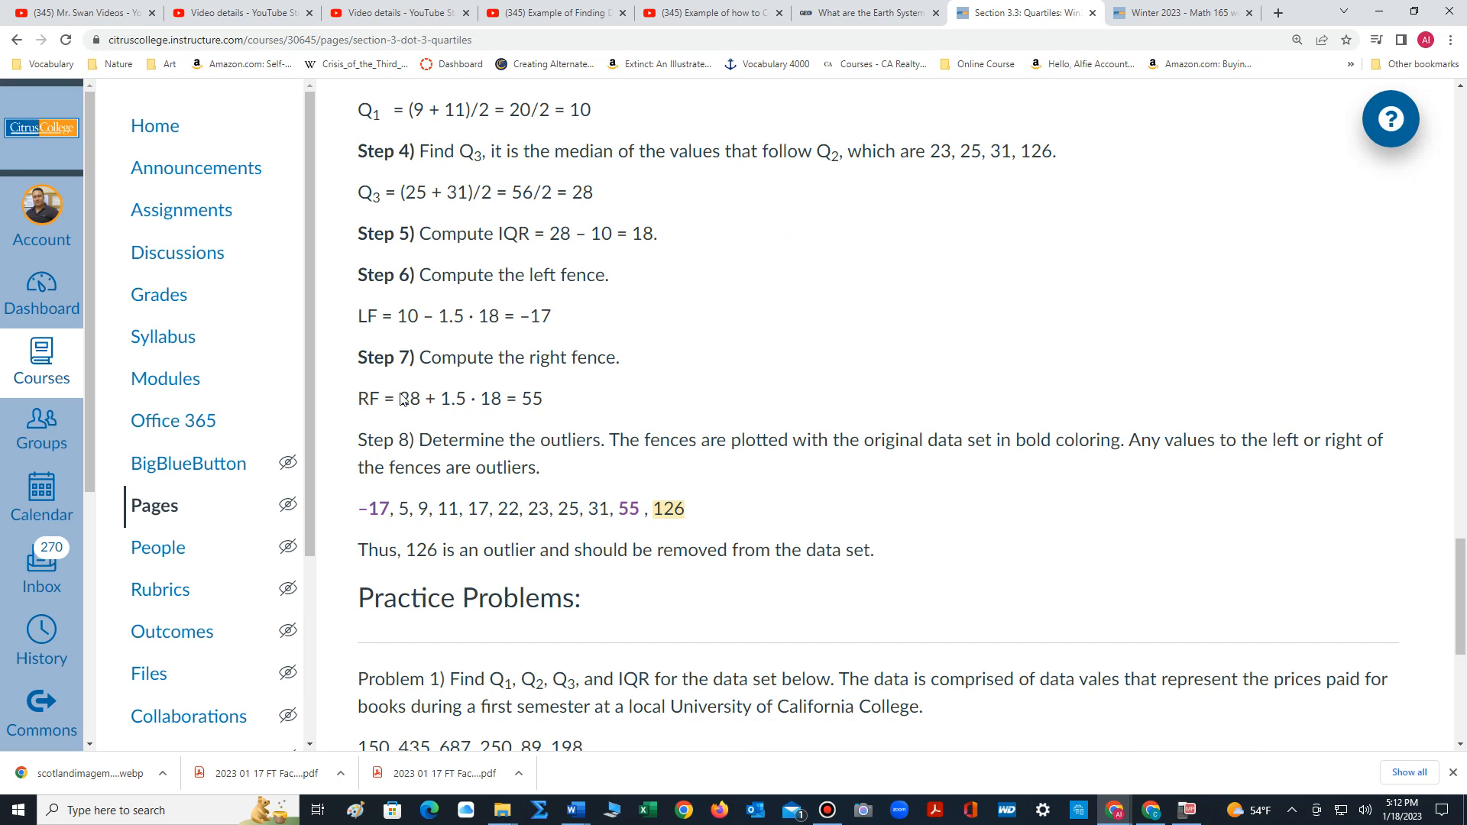
mouse_move(444, 418)
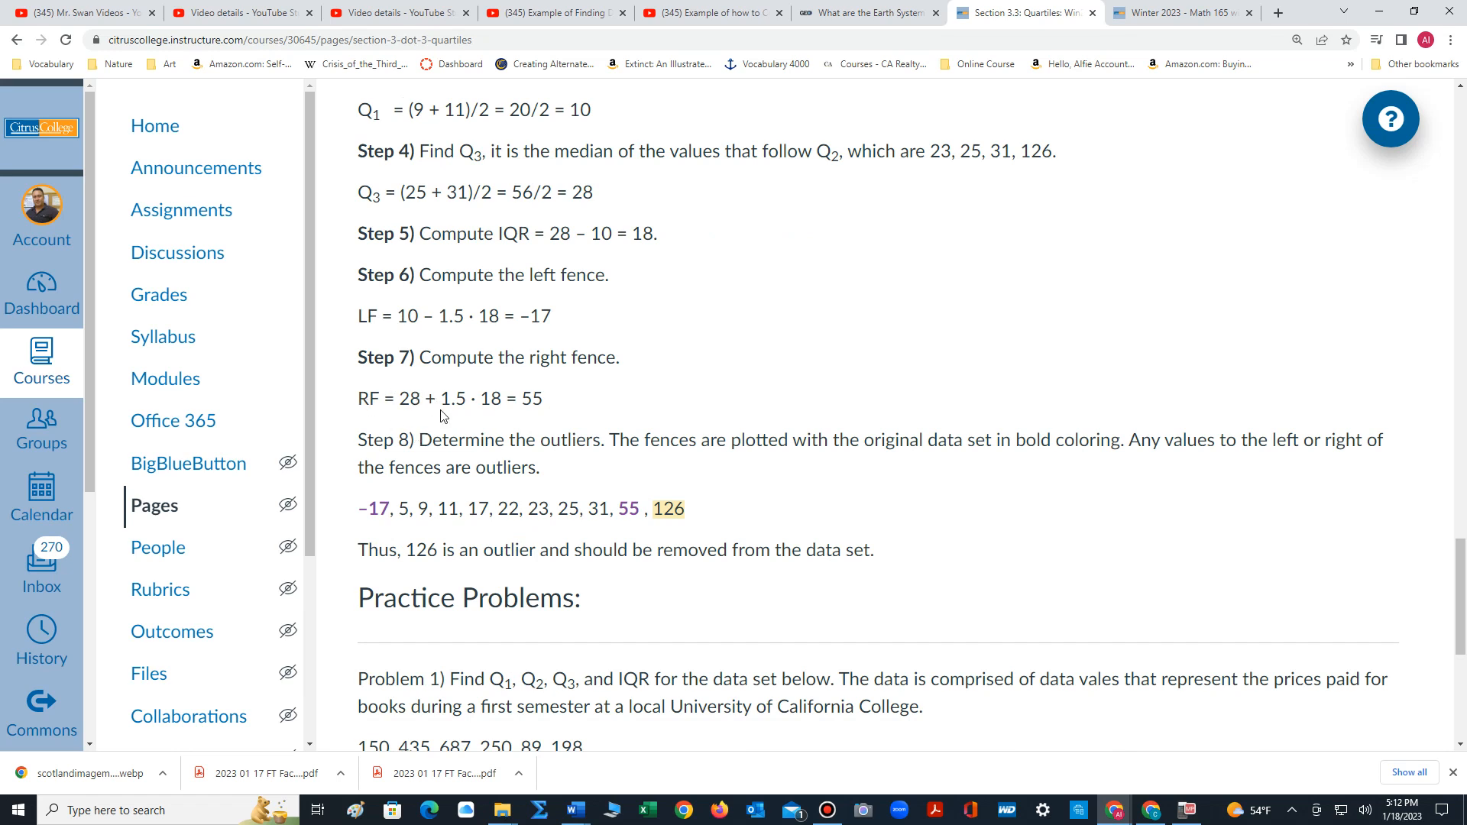
mouse_move(487, 416)
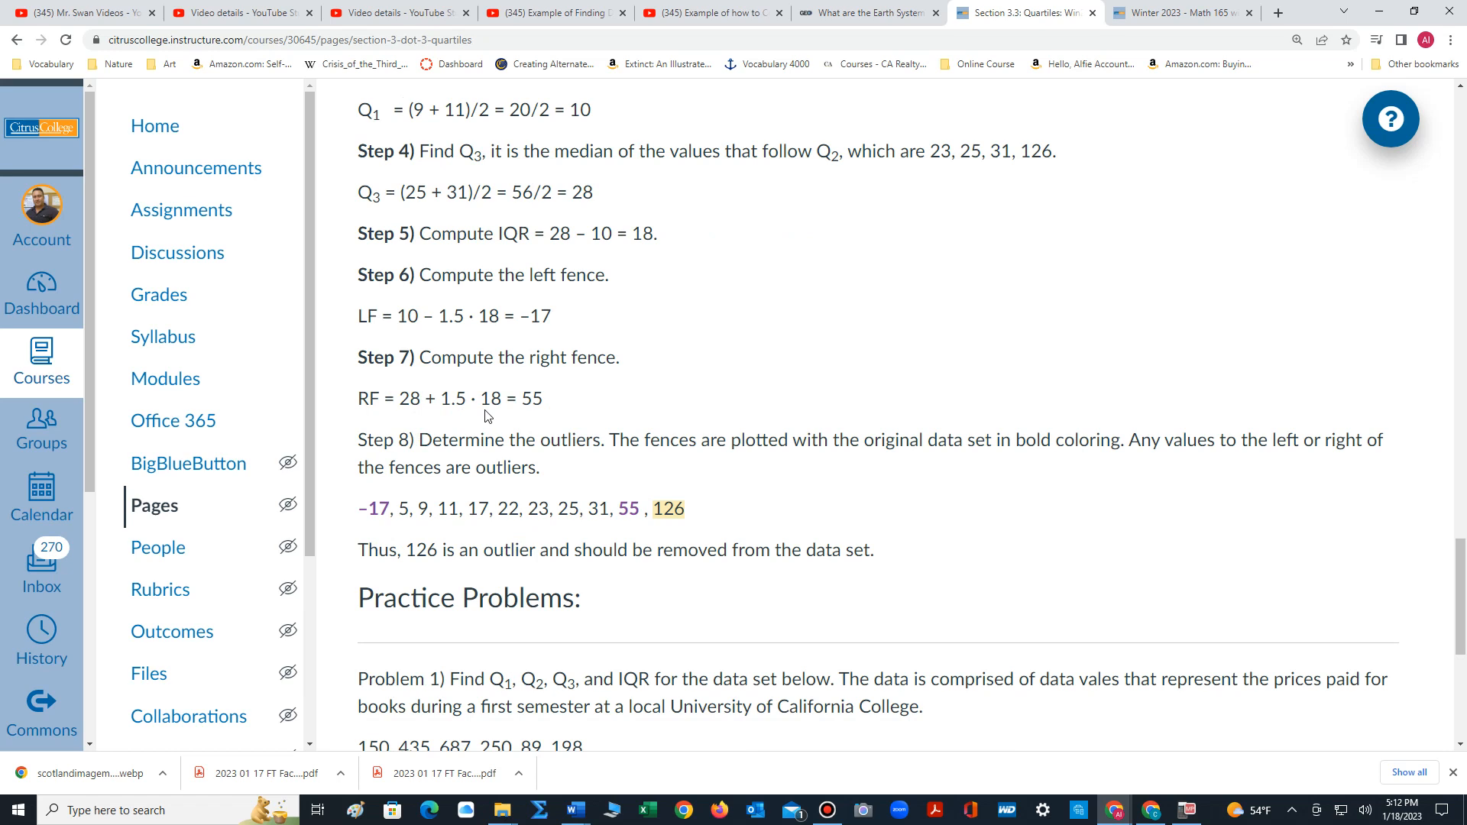
mouse_move(528, 415)
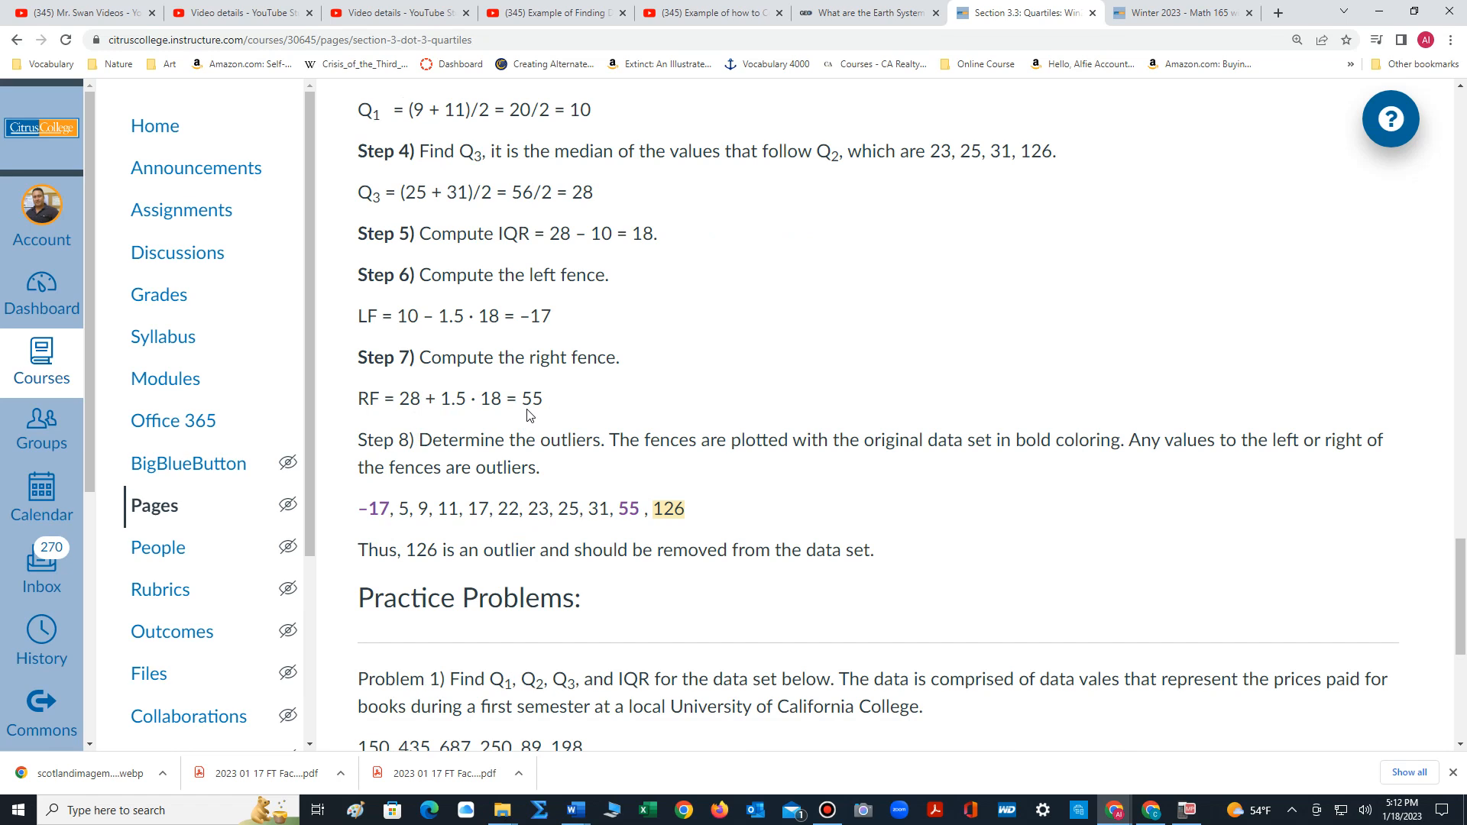
scroll("down", 3)
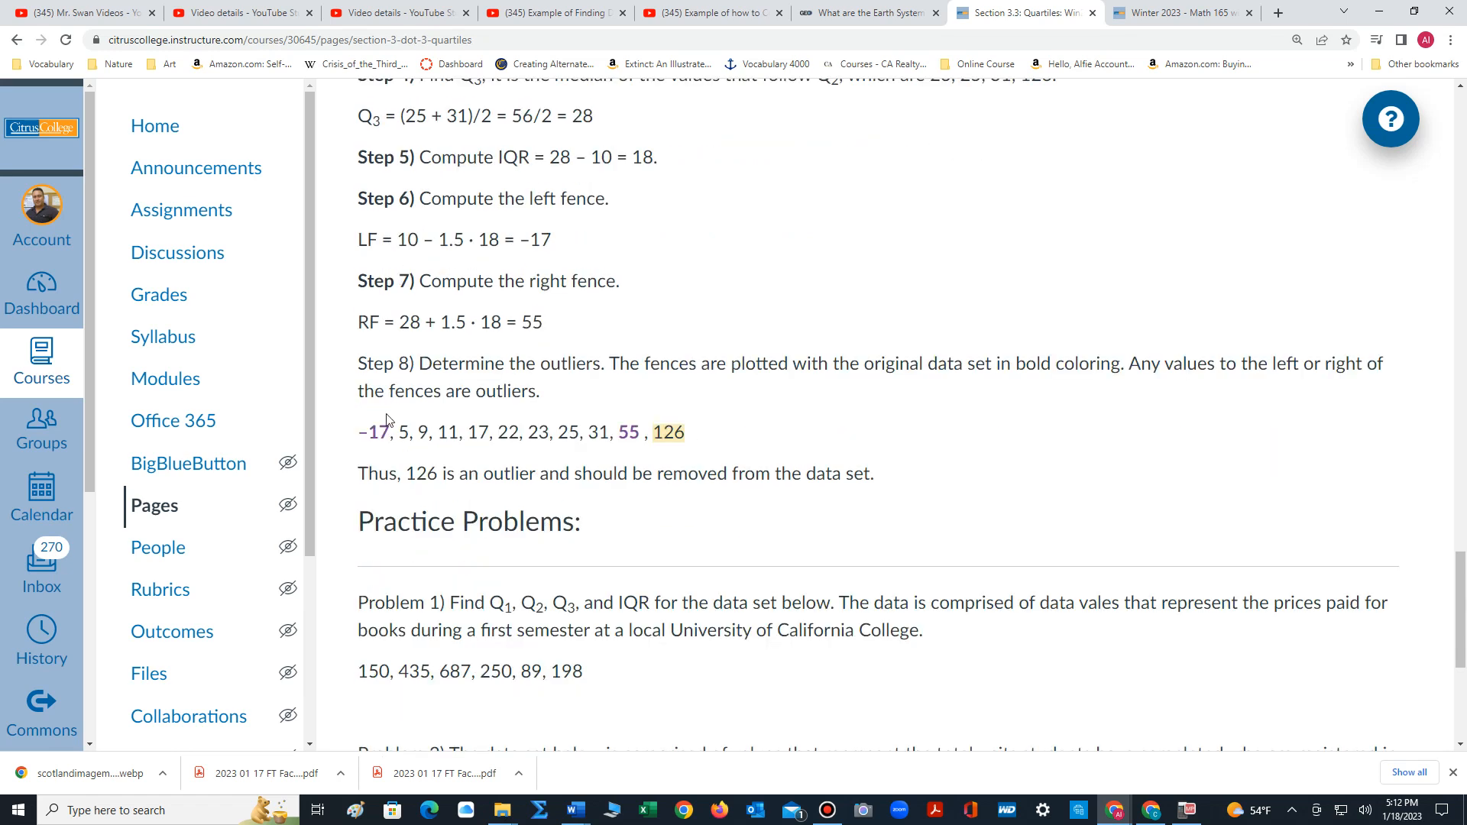
mouse_move(380, 431)
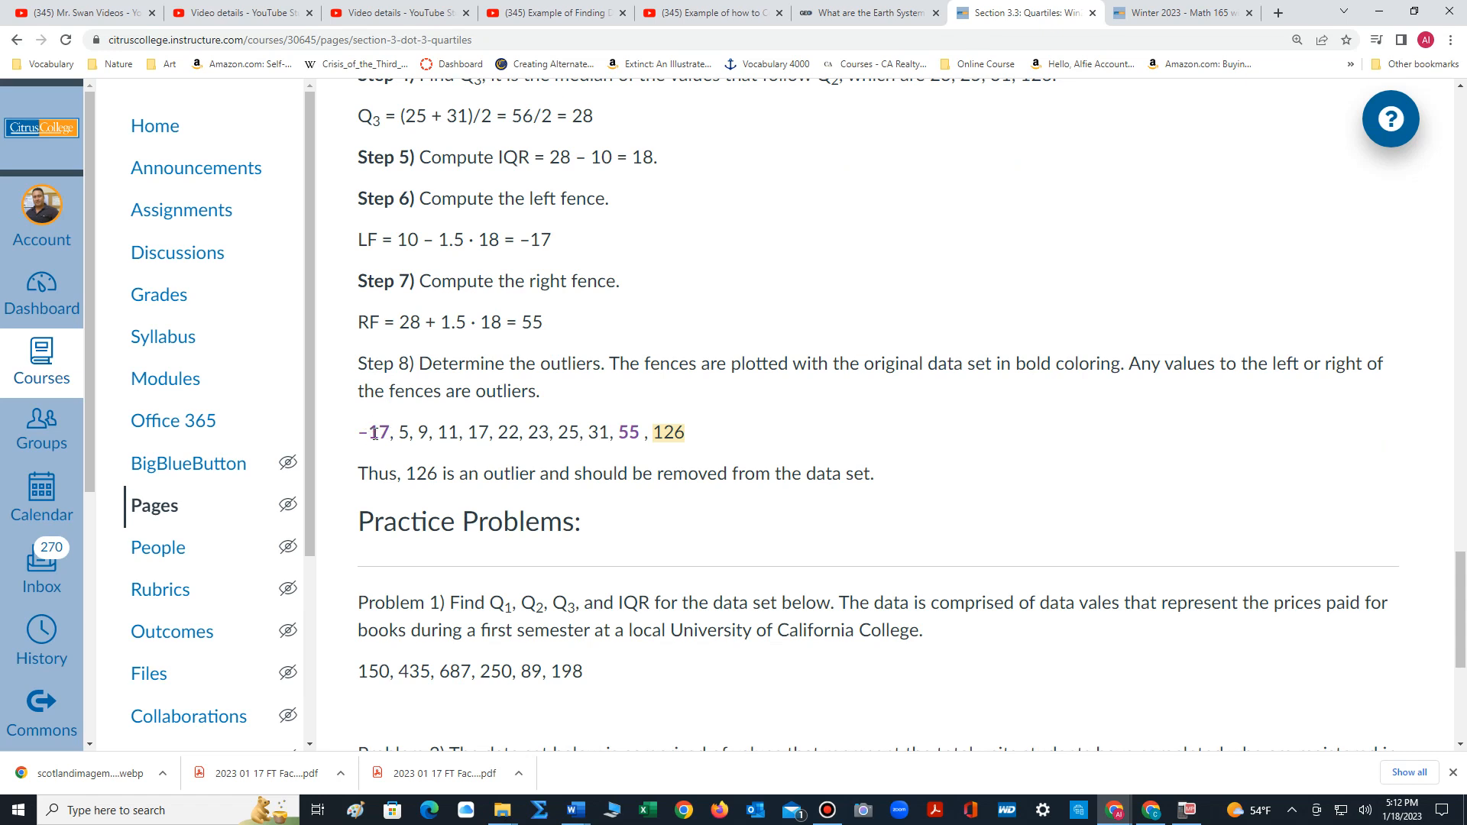
mouse_move(340, 435)
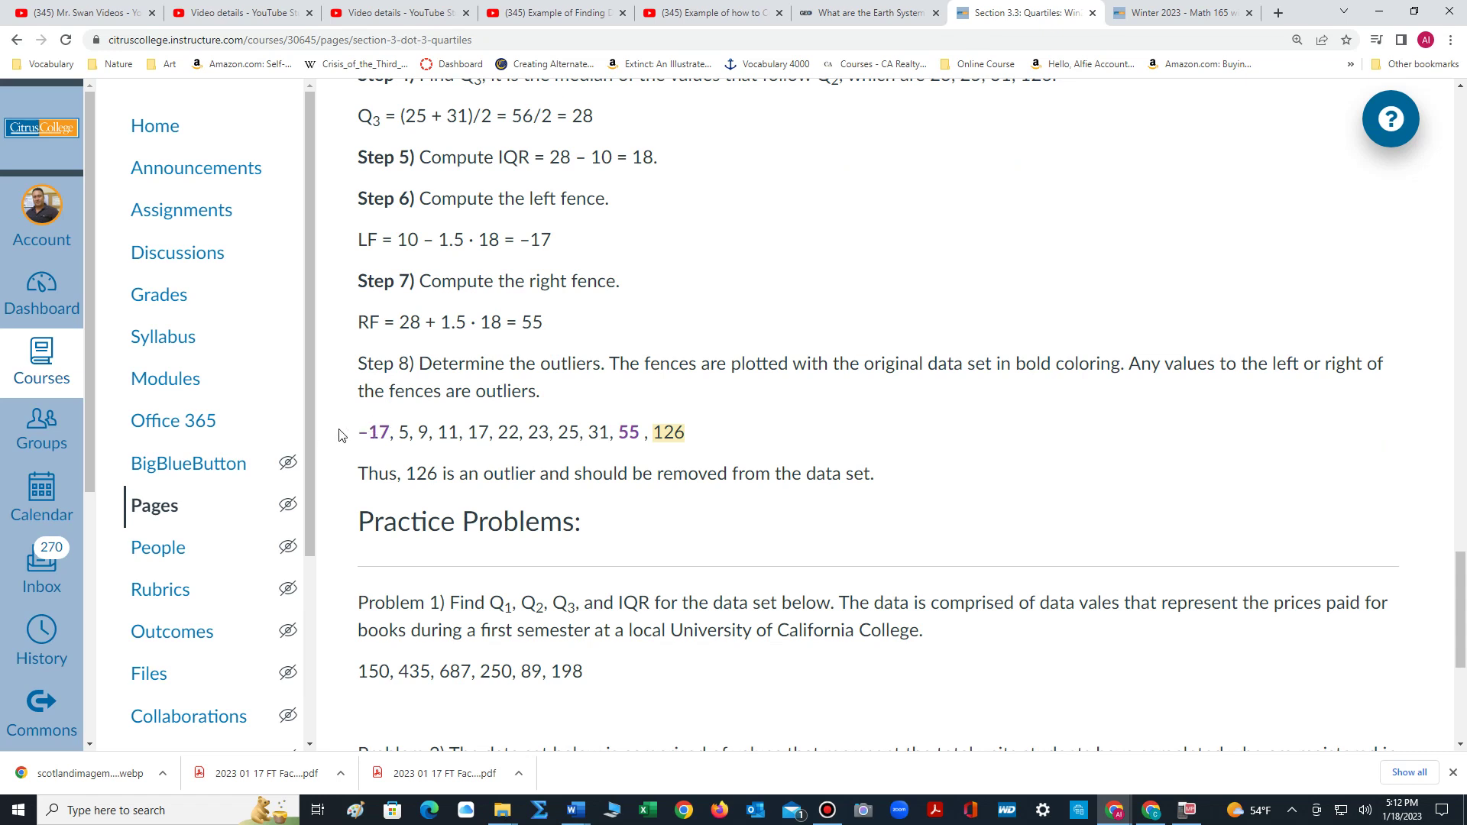
mouse_move(344, 438)
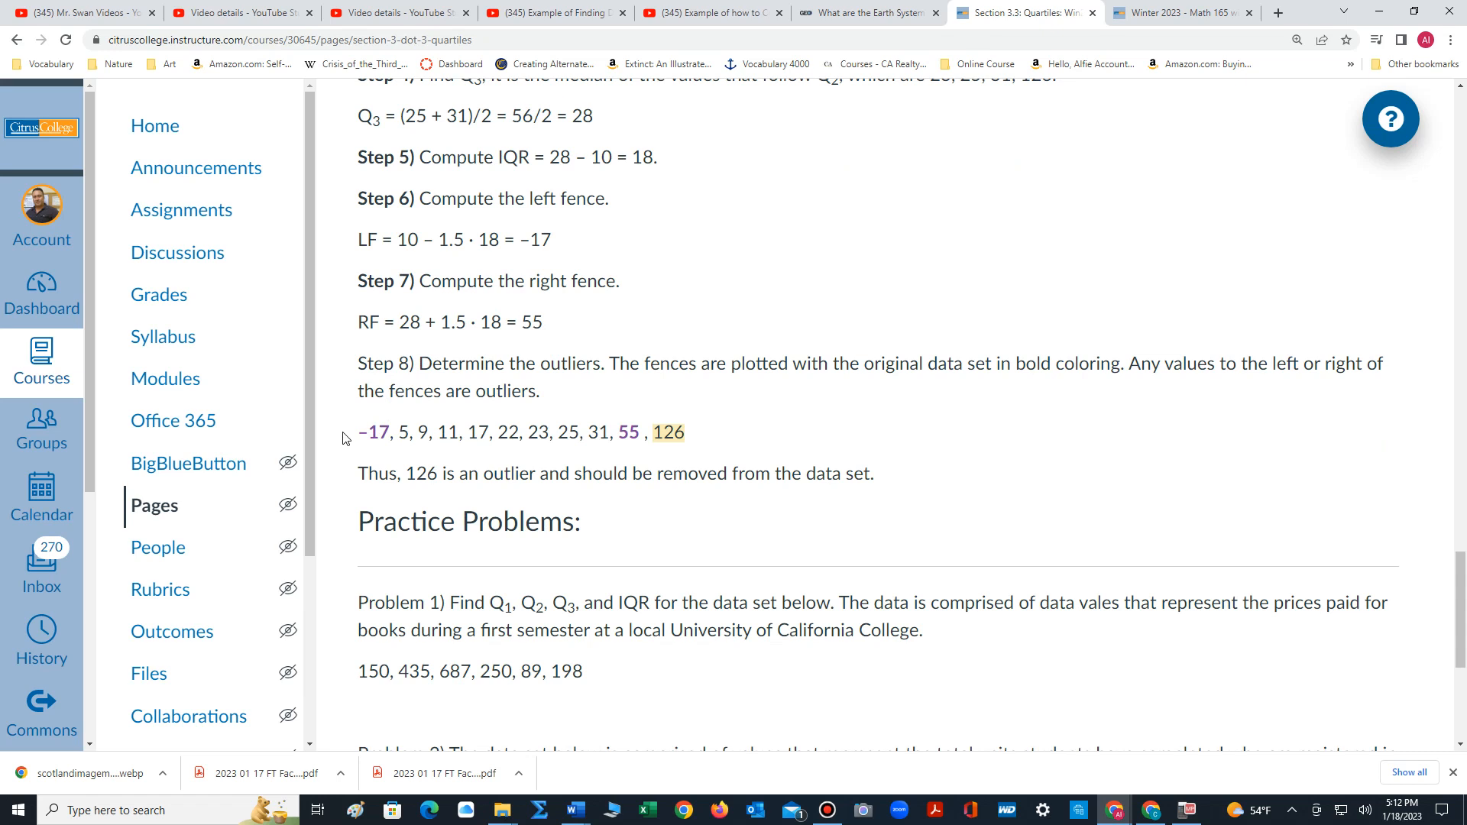
mouse_move(511, 449)
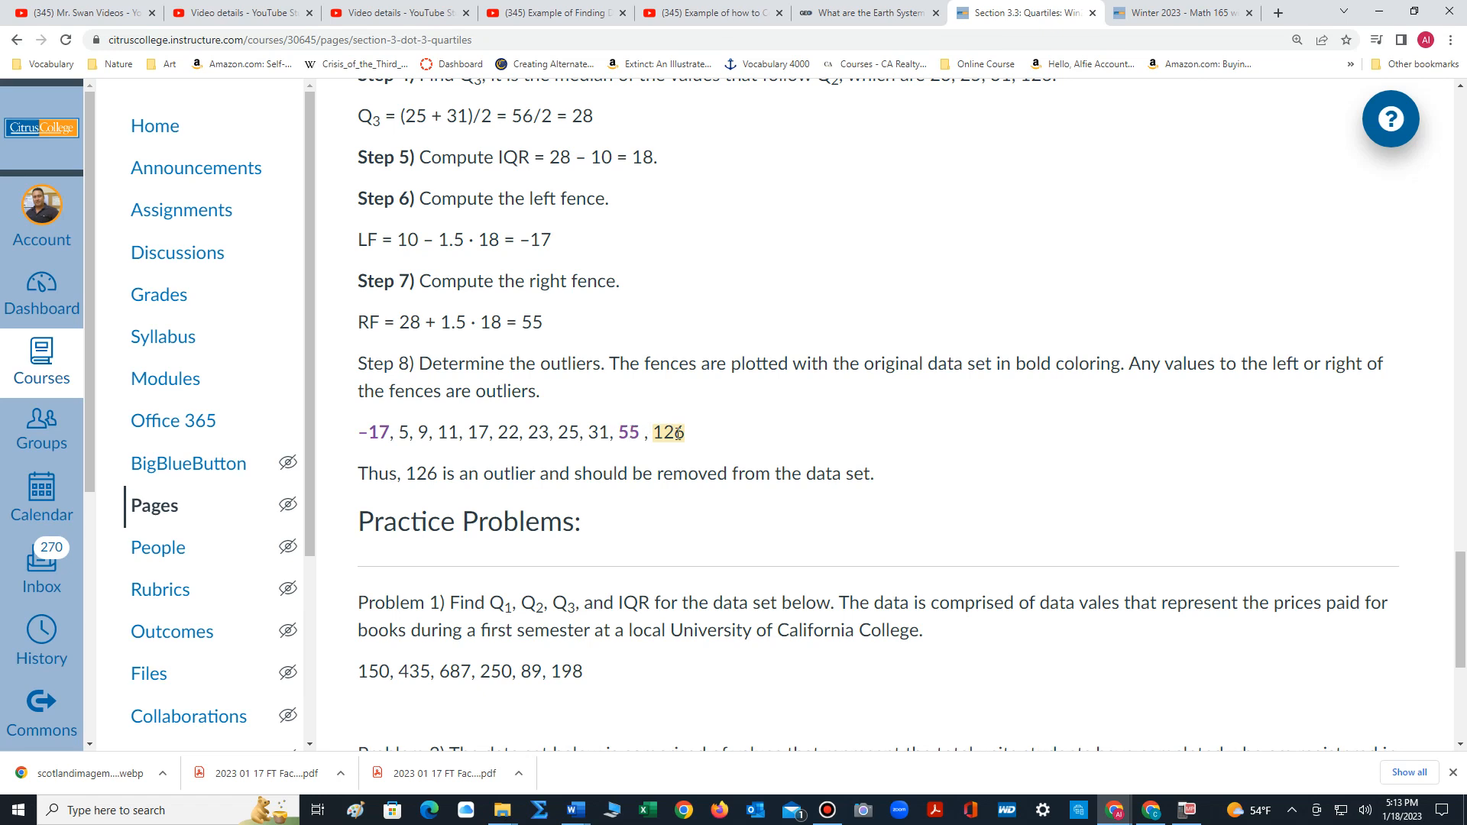
mouse_move(703, 454)
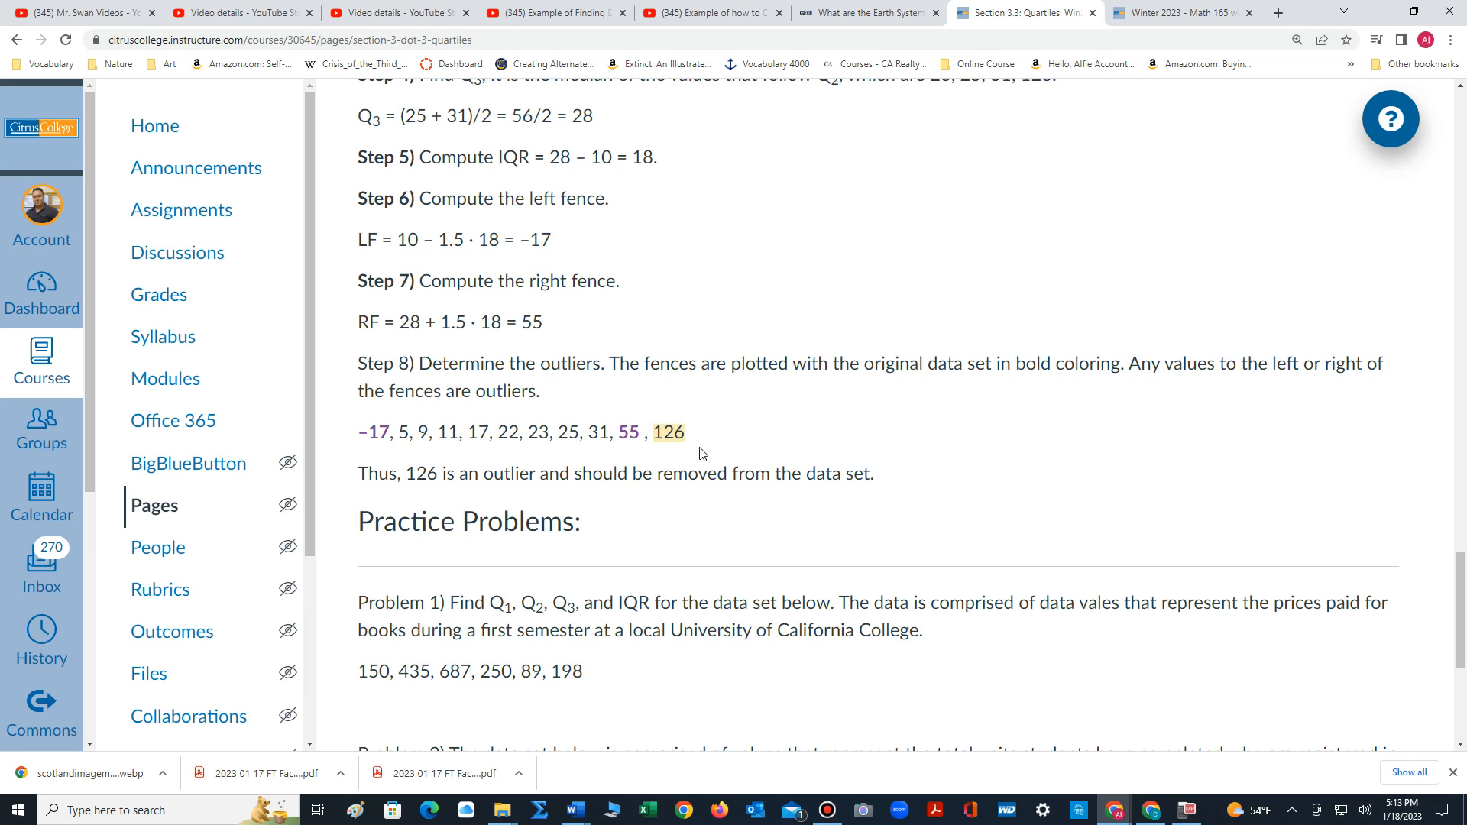
mouse_move(432, 491)
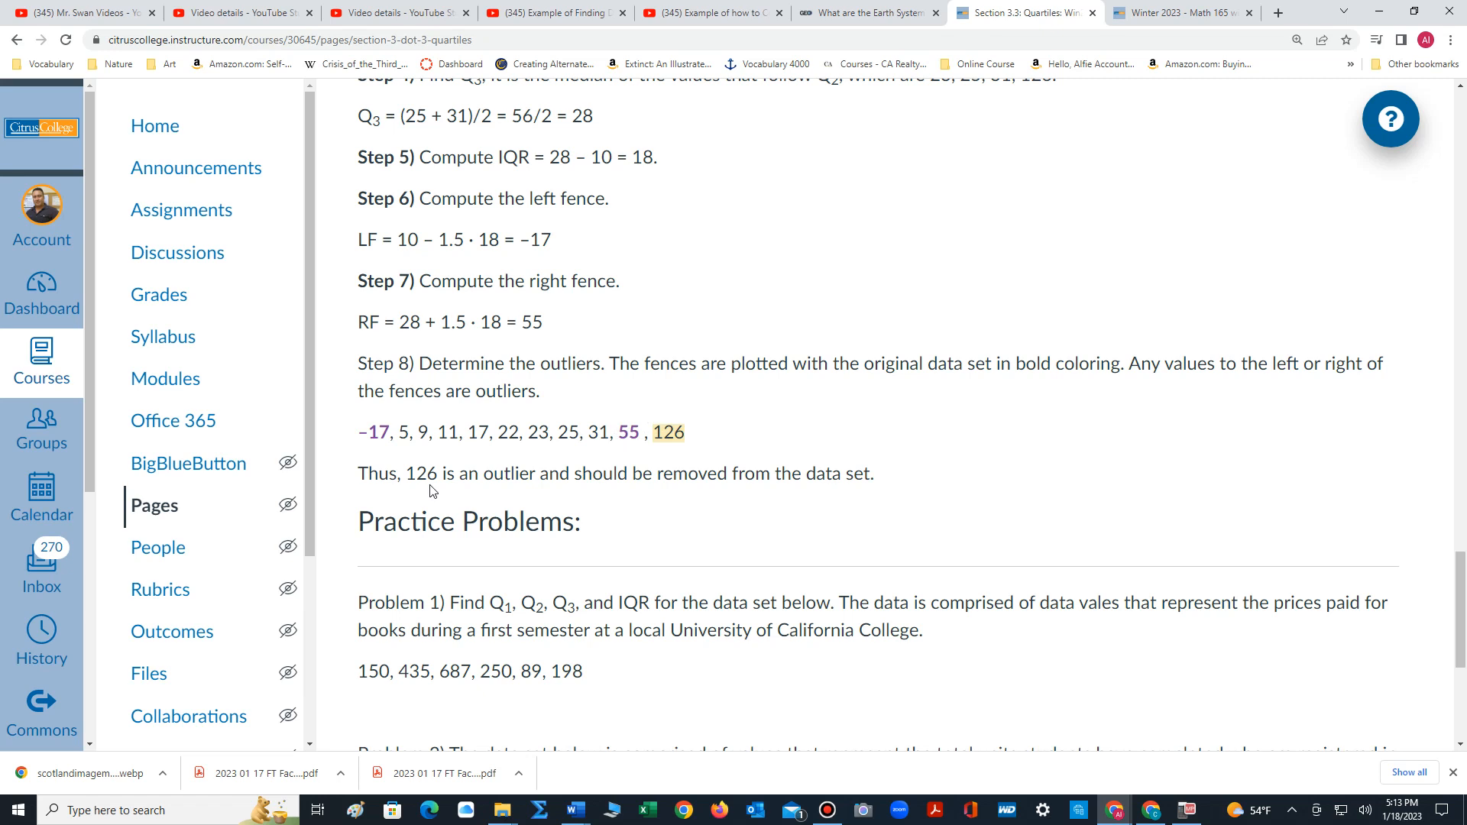